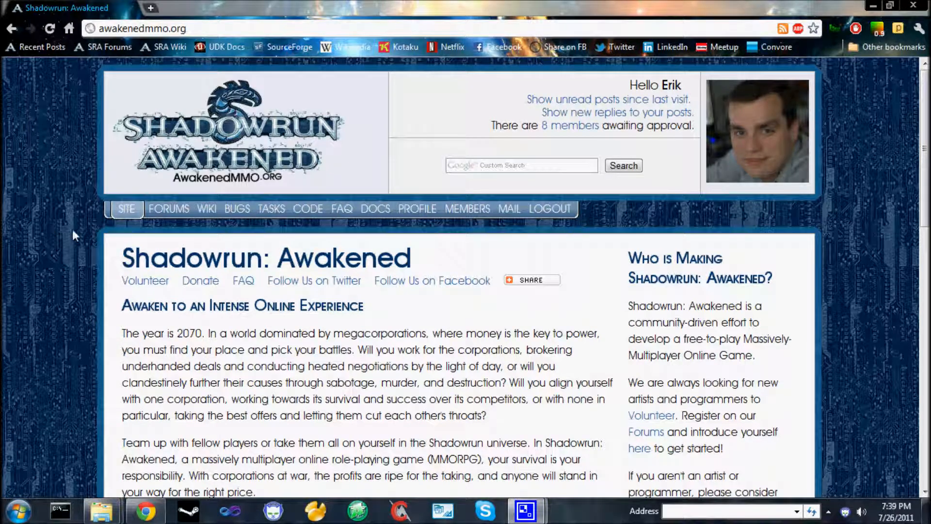
mouse_move(604, 258)
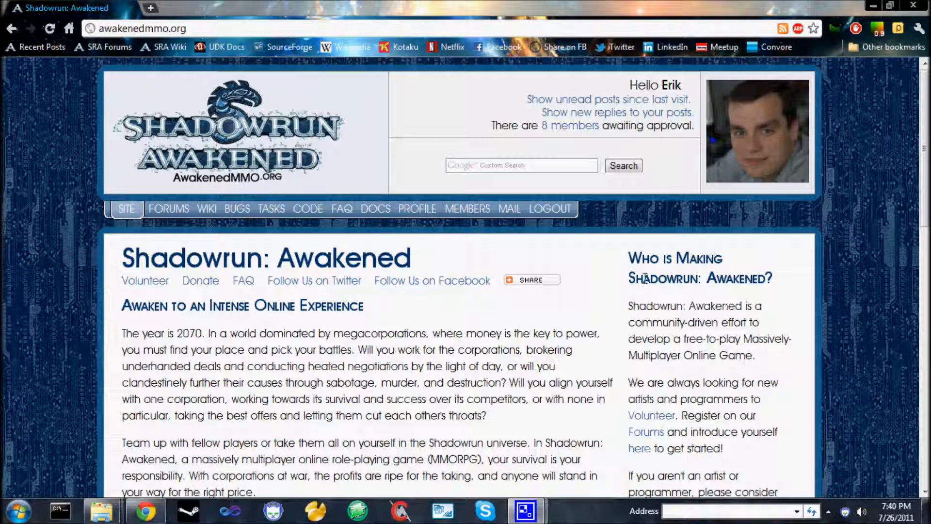
mouse_move(438, 136)
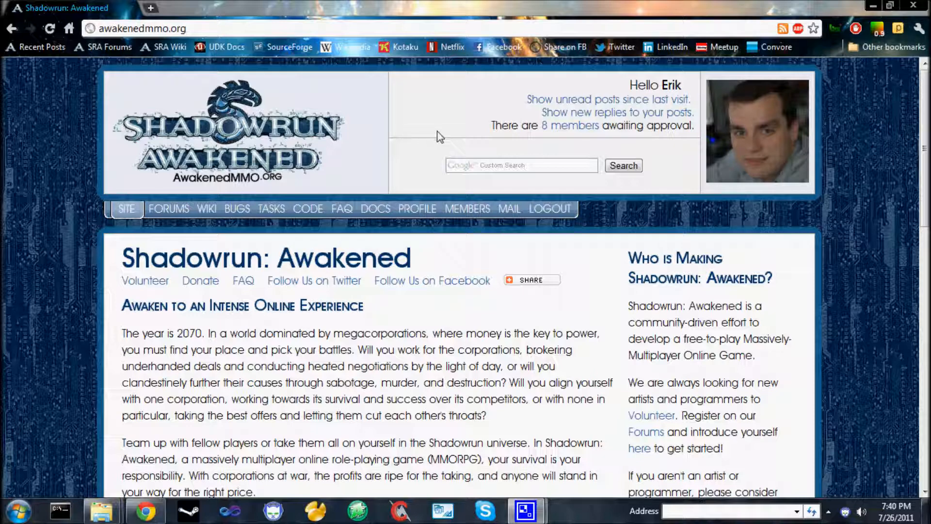
mouse_move(444, 125)
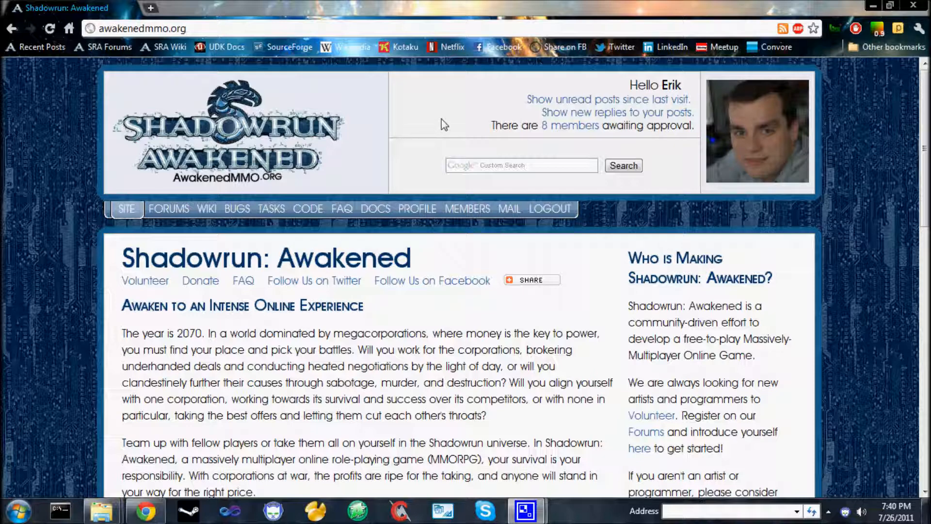
mouse_move(442, 121)
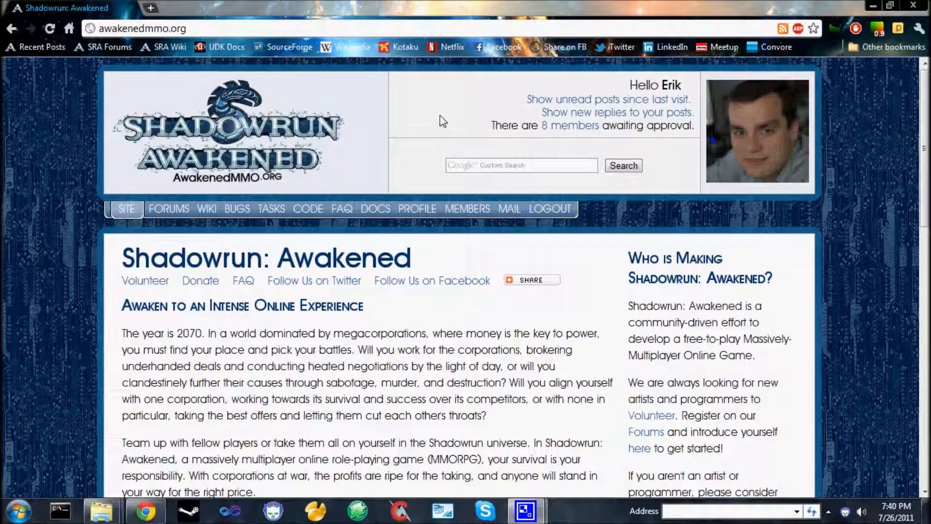
mouse_move(422, 115)
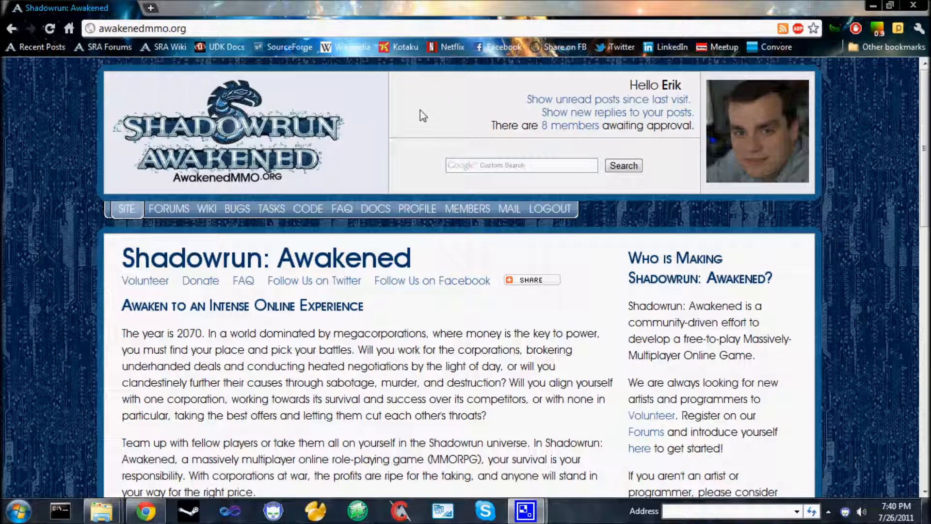
mouse_move(113, 475)
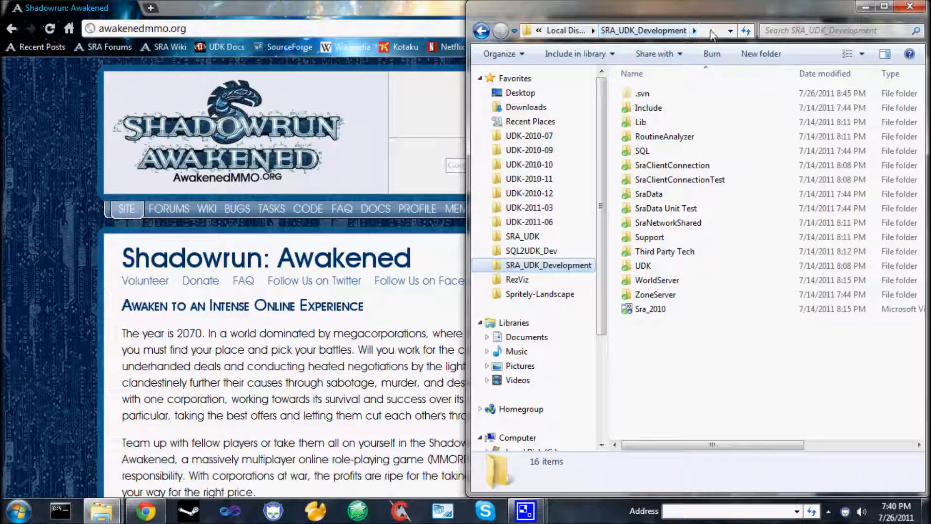
Step: Reveal the project path, then open its UDK subfolder with Binaries, Development and UDKGame
click(653, 30)
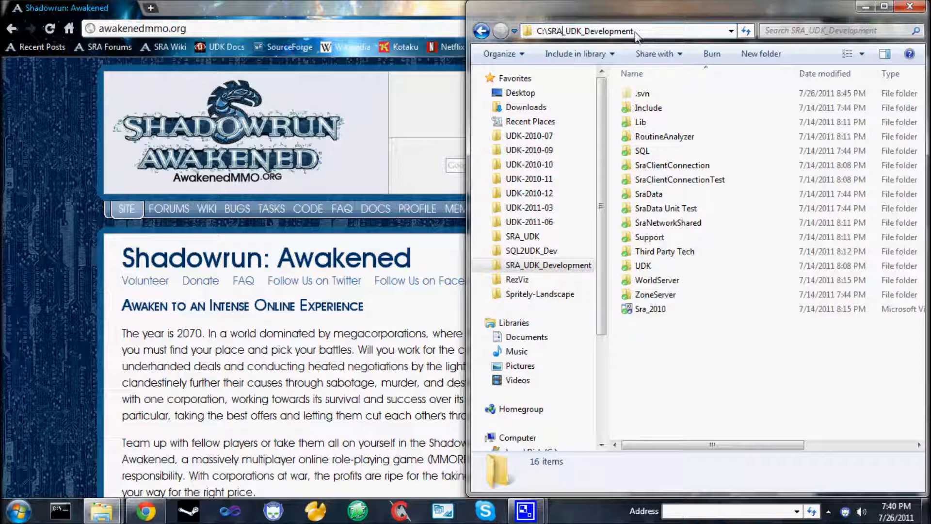
click(643, 266)
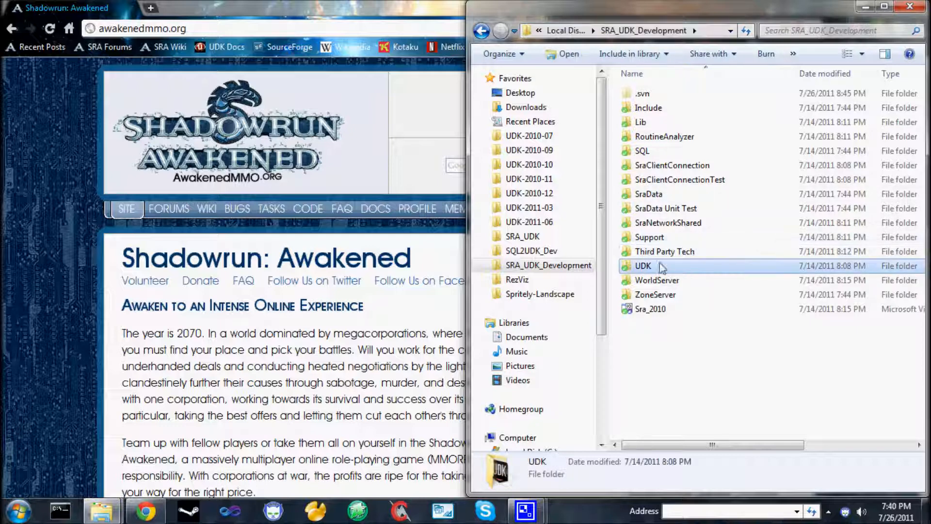
mouse_move(644, 266)
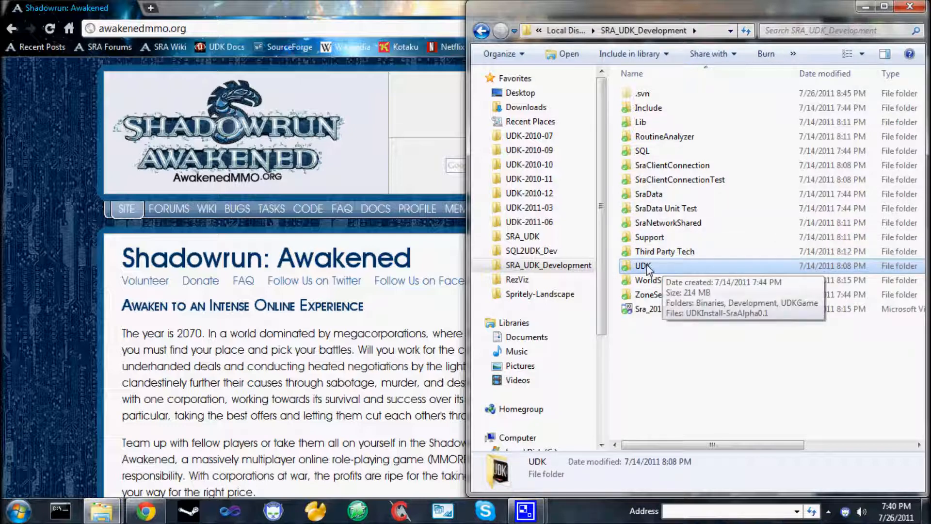
double_click(643, 266)
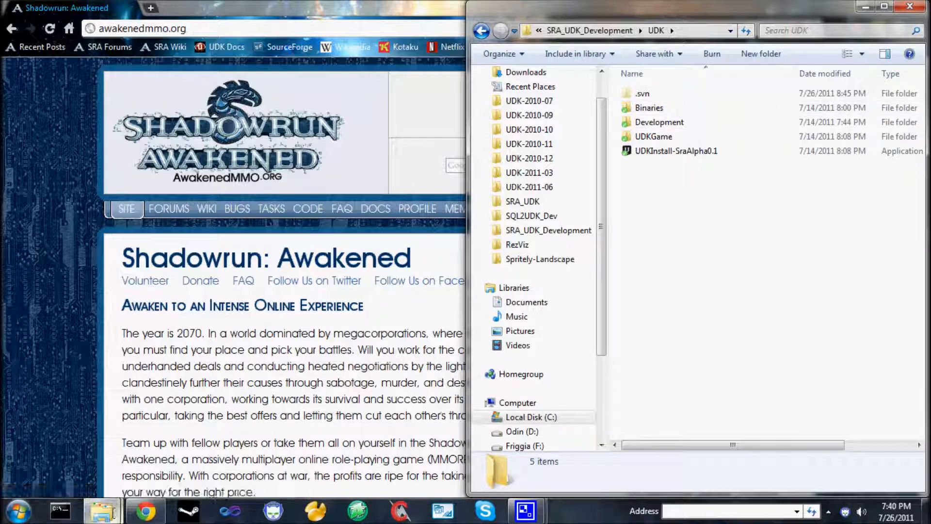
mouse_move(102, 511)
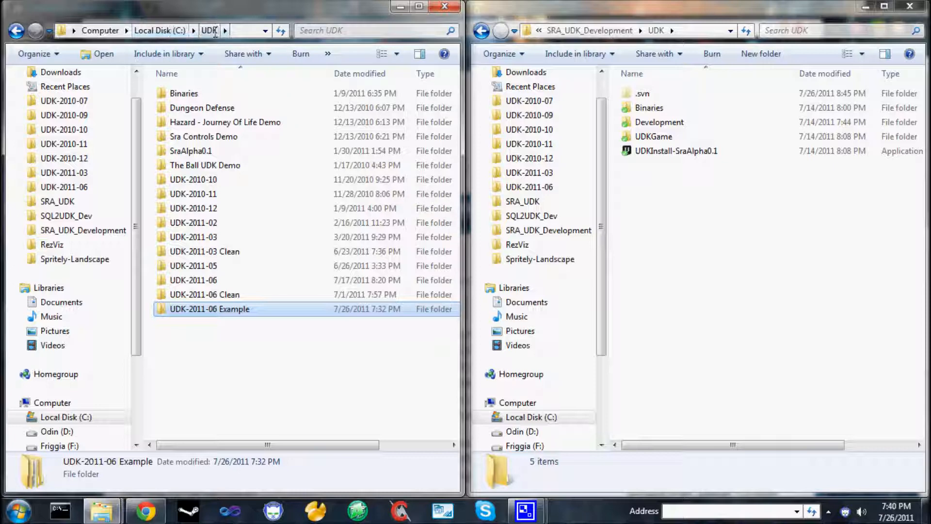
Step: Browse C:\UDK past the UDK-2011-06 and Clean folders into the UDK-2011-06 Example folder
click(193, 280)
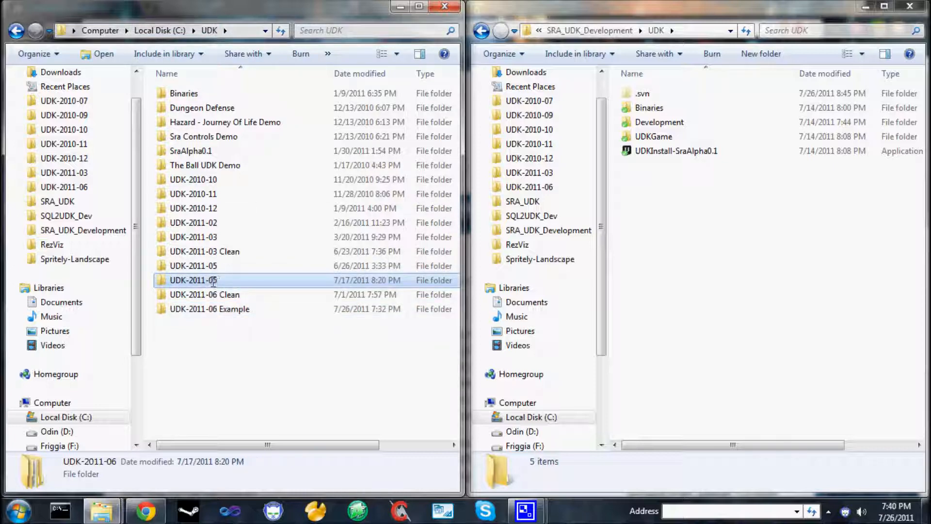
mouse_move(214, 280)
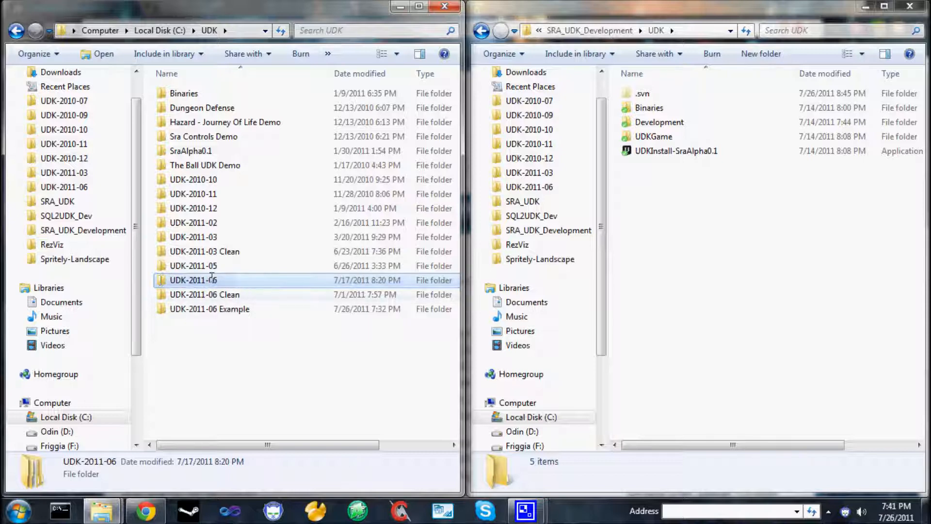
mouse_move(275, 283)
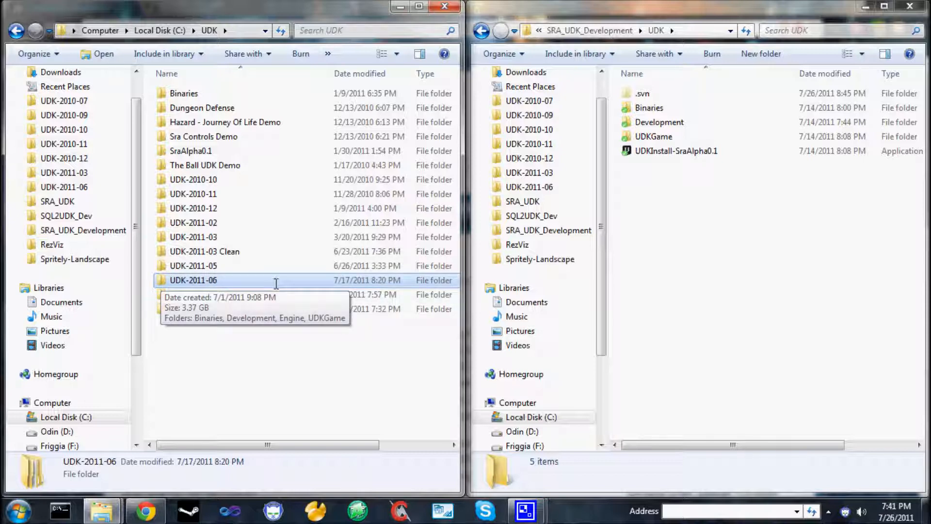
click(203, 294)
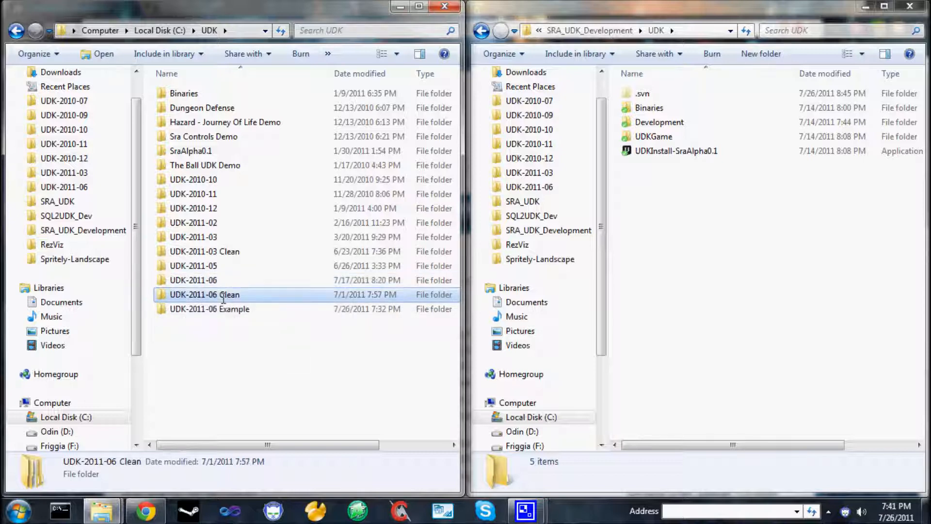
mouse_move(285, 296)
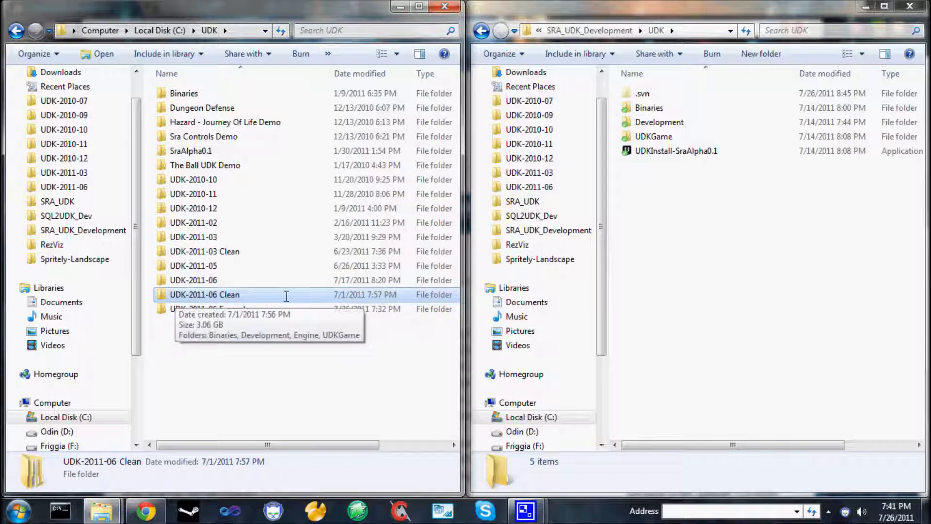
mouse_move(252, 295)
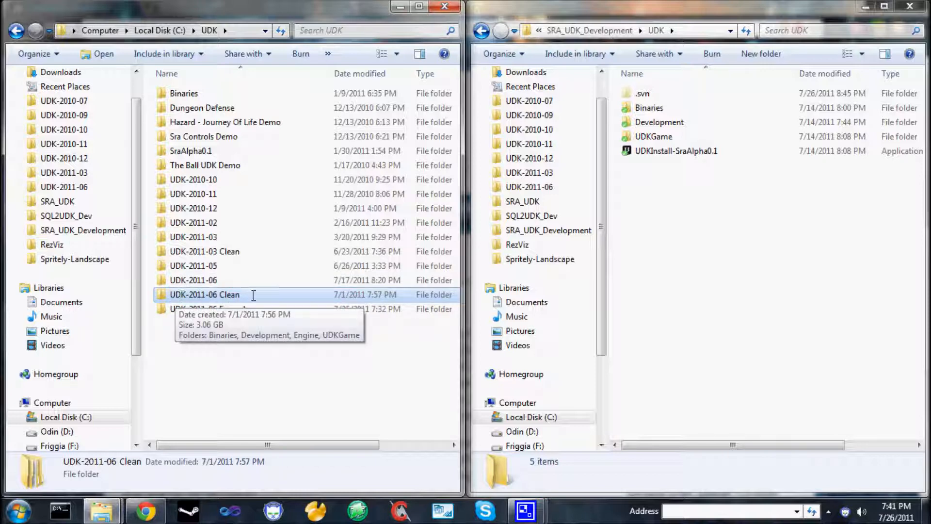
click(210, 308)
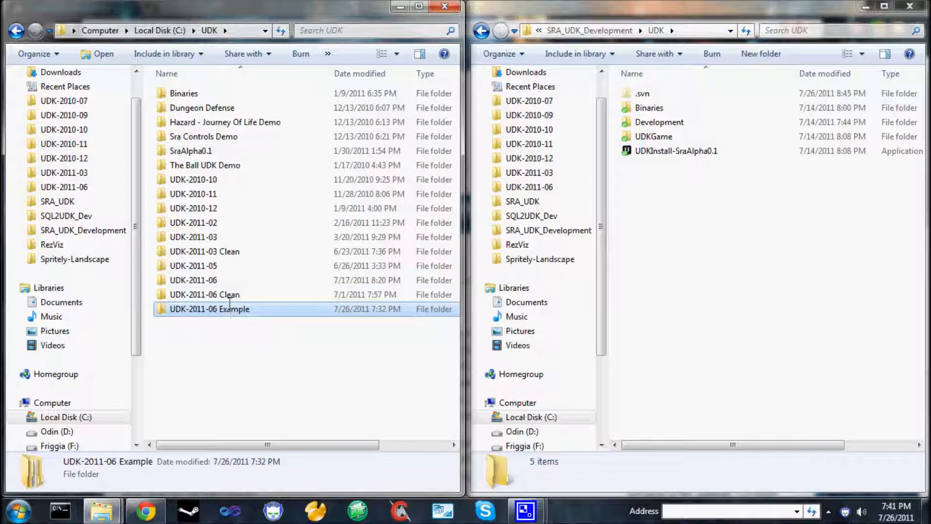
double_click(209, 309)
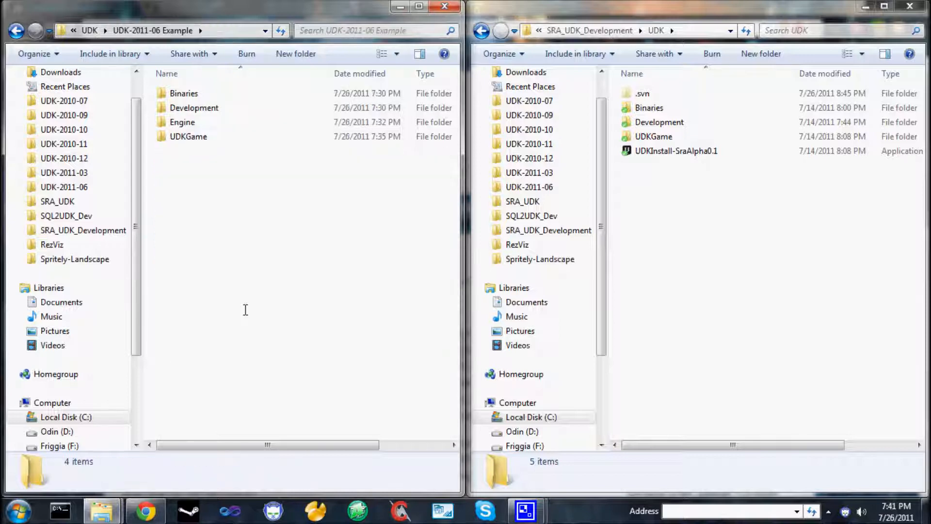
click(183, 93)
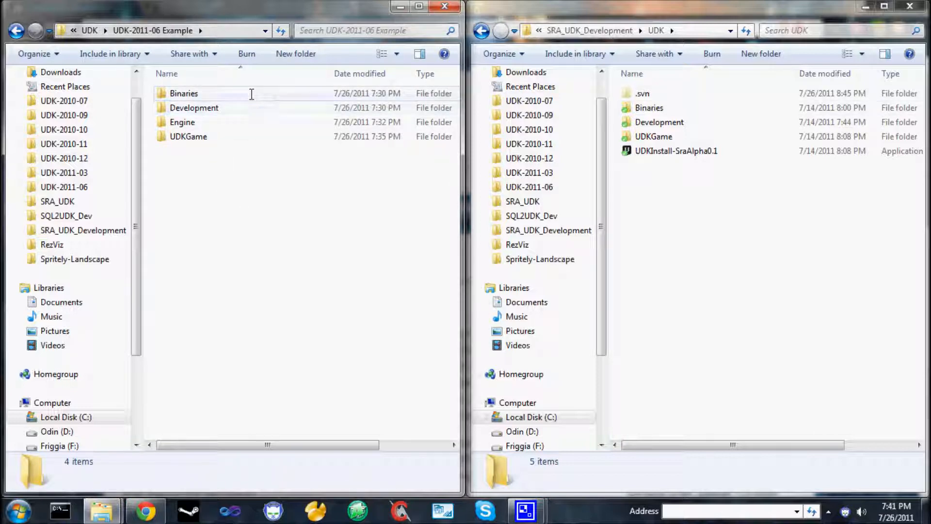
mouse_move(231, 95)
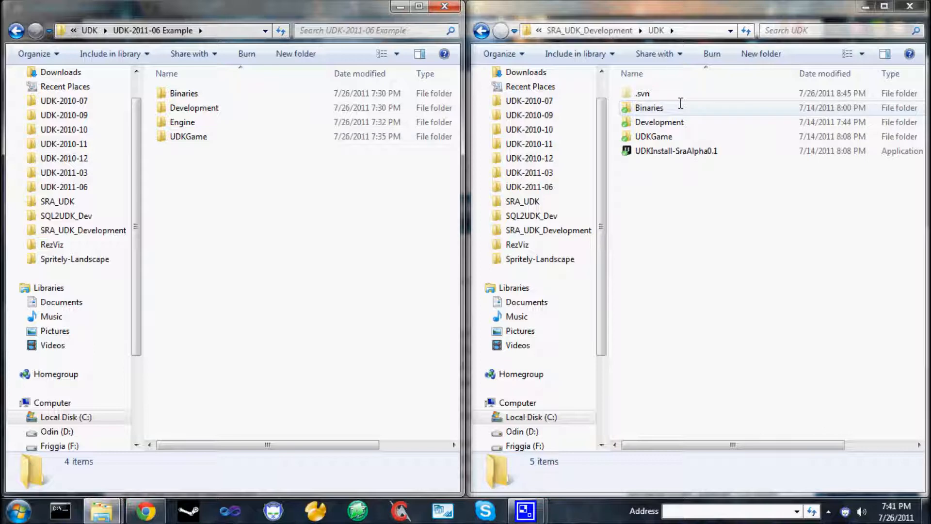
mouse_move(678, 104)
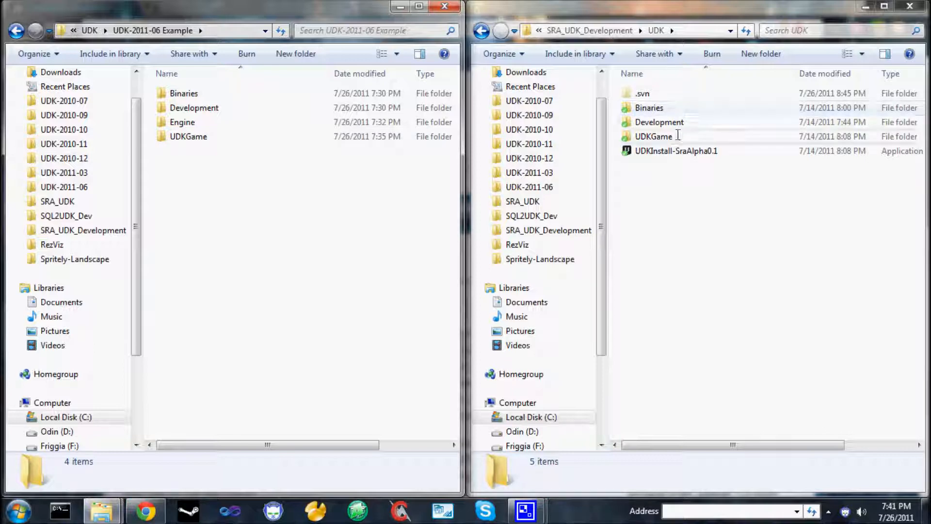
click(182, 122)
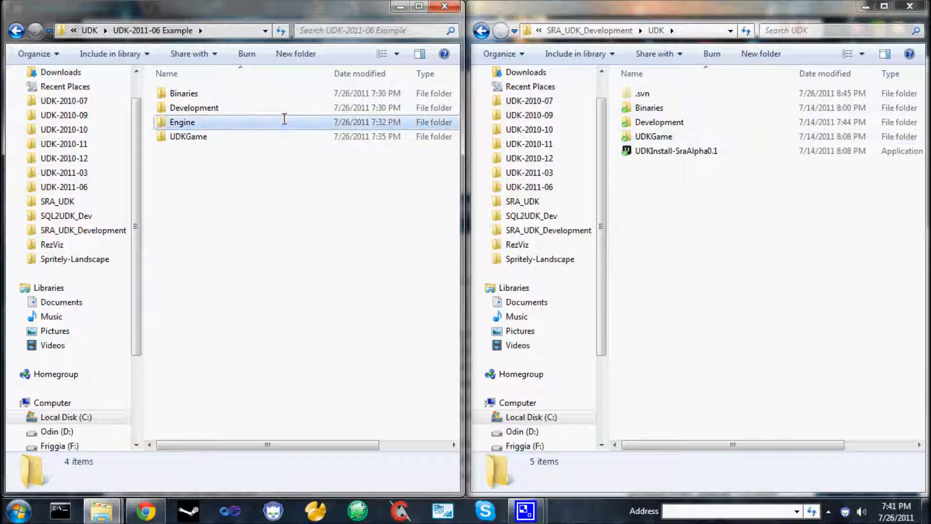
click(182, 122)
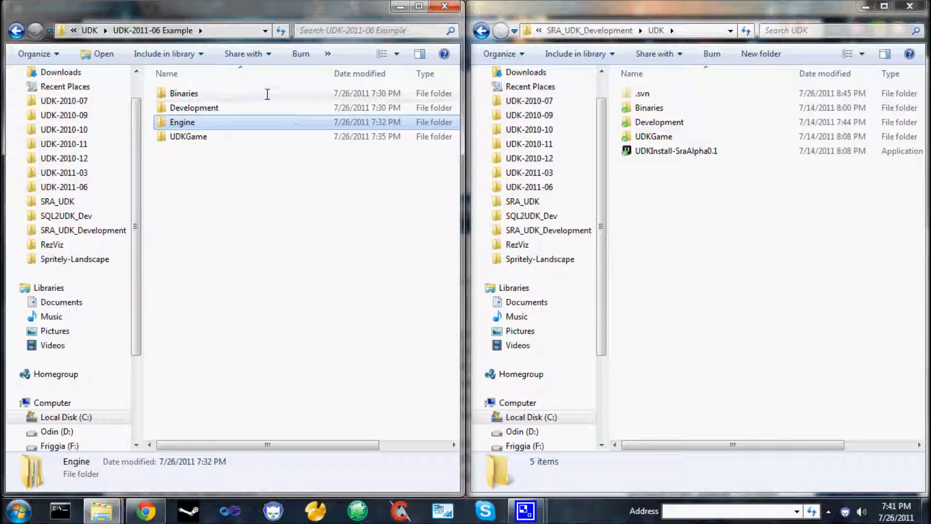
Step: Run UnrealFrontend from the Example install's Binaries folder
double_click(184, 93)
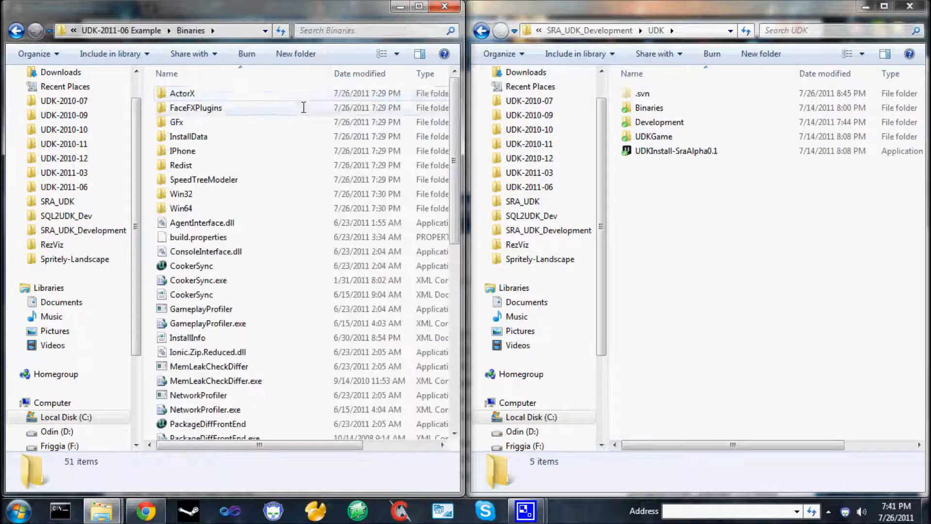
scroll(down, 3)
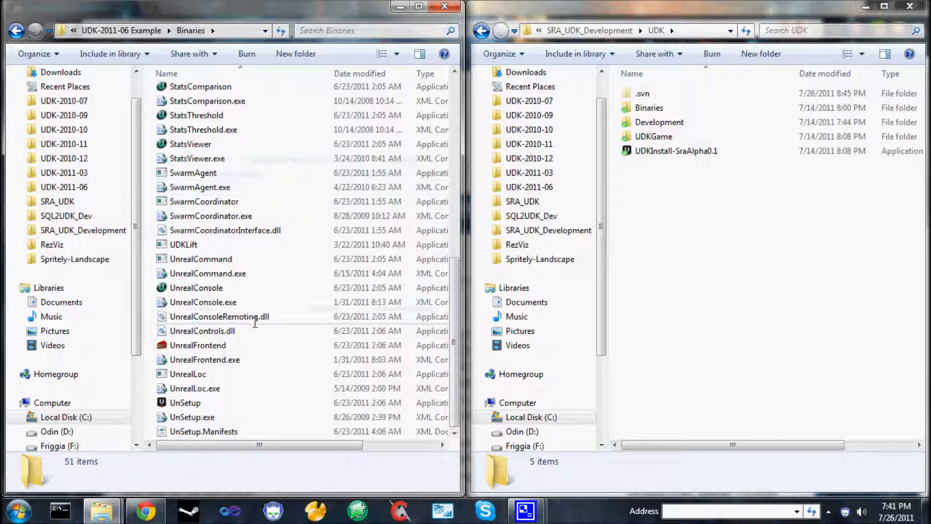
mouse_move(198, 345)
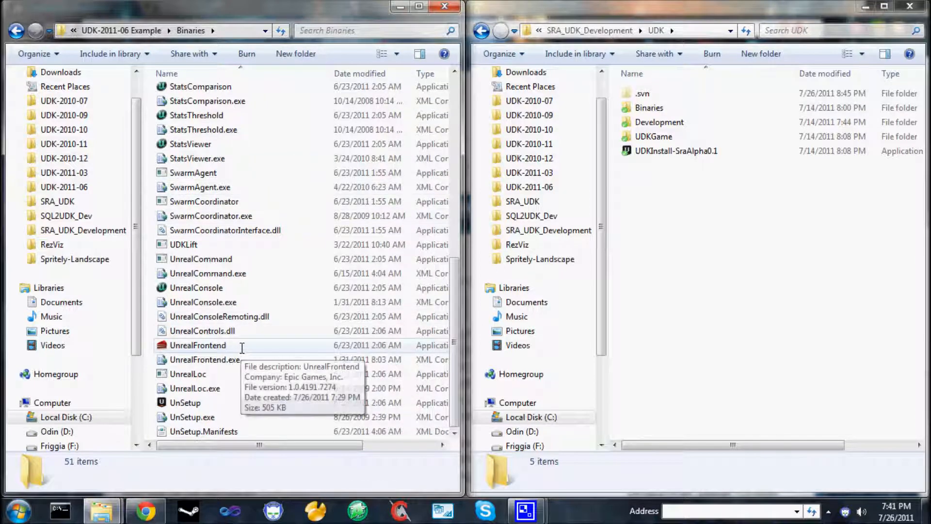
click(198, 345)
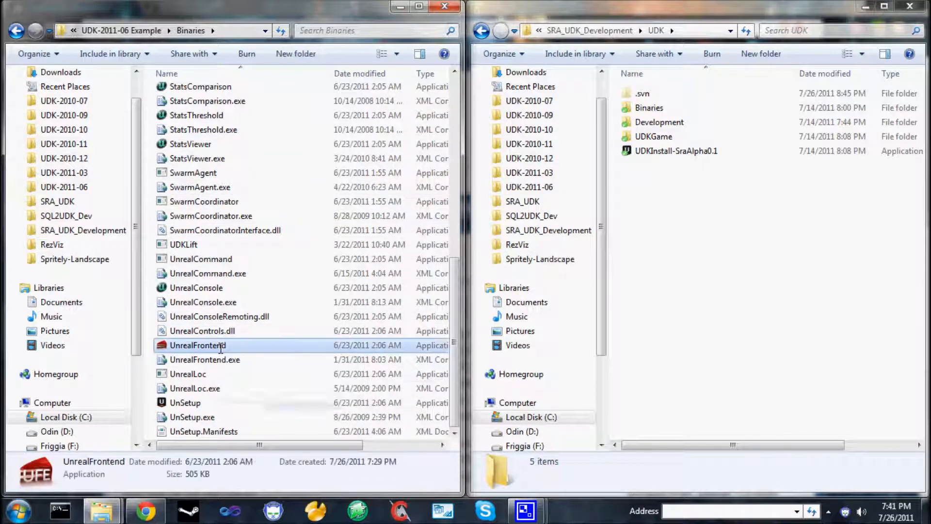
click(198, 345)
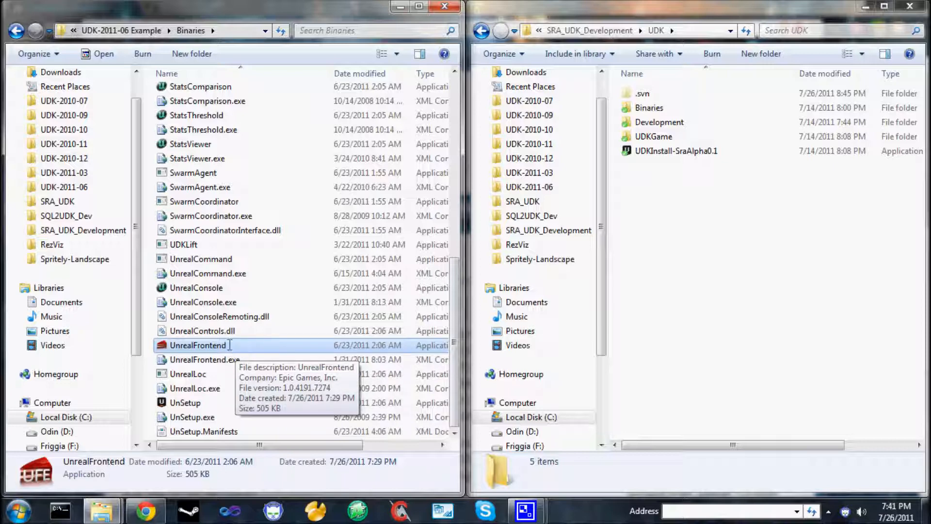
scroll(down, 3)
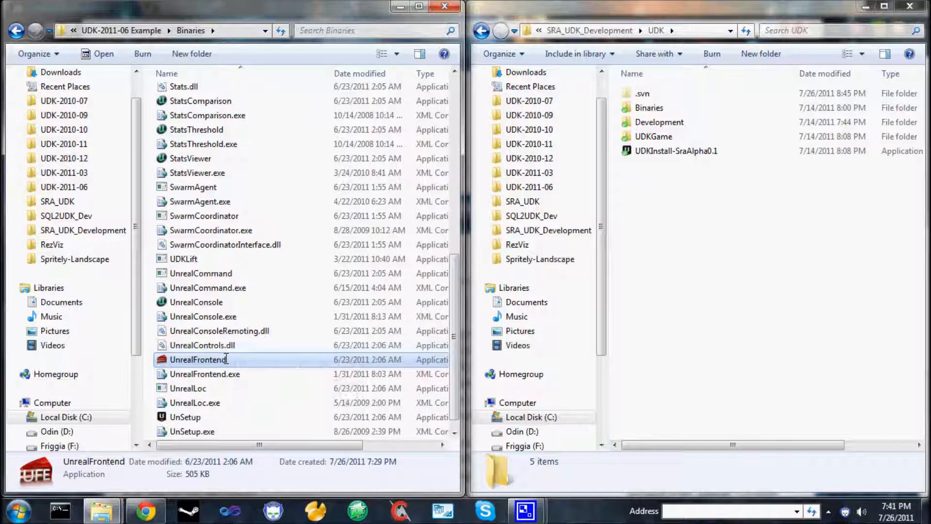
mouse_move(199, 359)
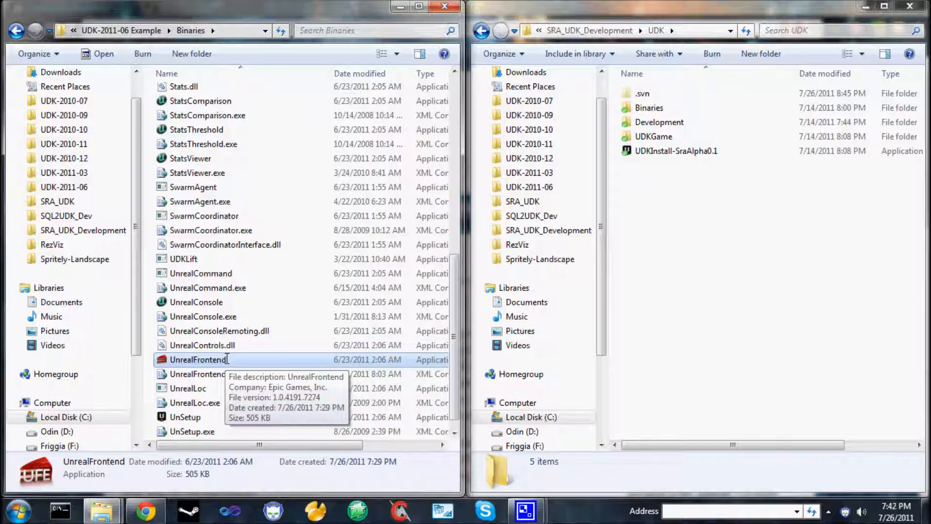
double_click(198, 359)
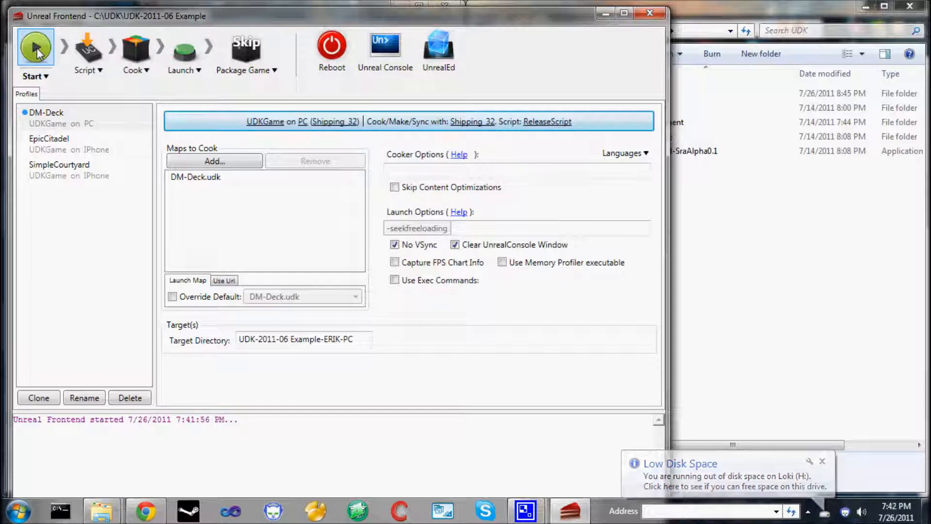
Step: Start the DM-Deck profile's cook-and-launch run from the Frontend toolbar
click(35, 47)
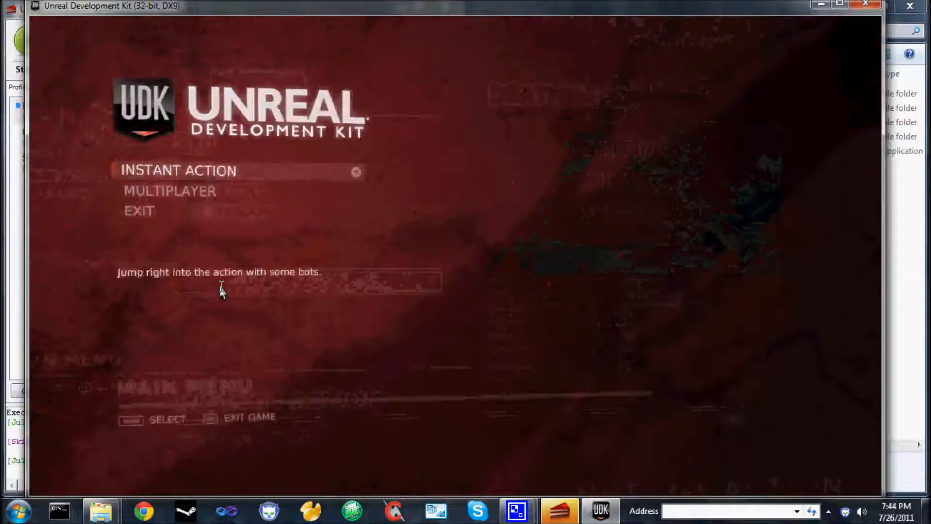
Step: Exit the UDK game from its main menu and confirm EXIT GAME
click(138, 210)
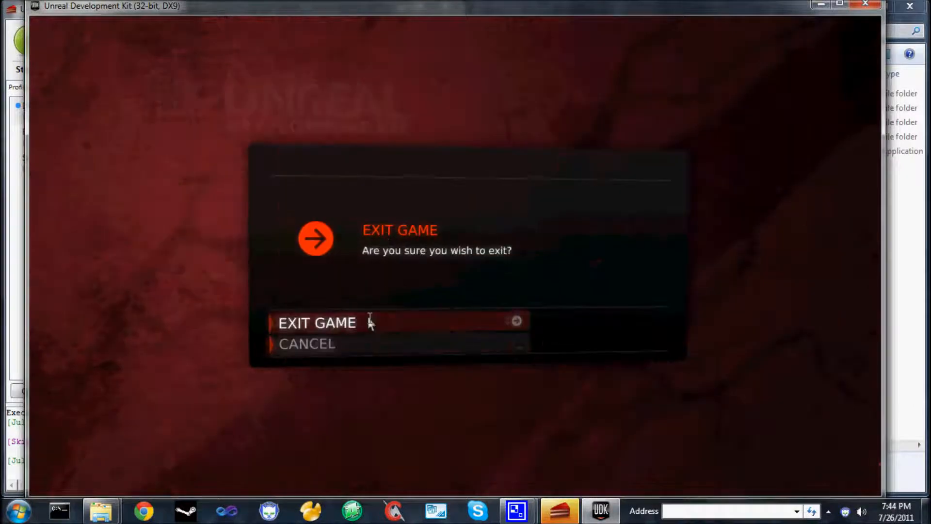
click(317, 323)
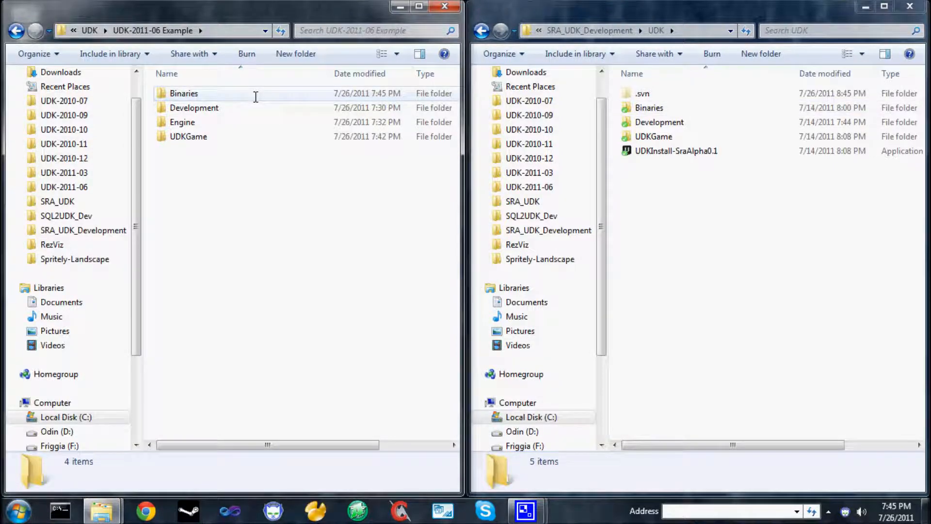
click(649, 107)
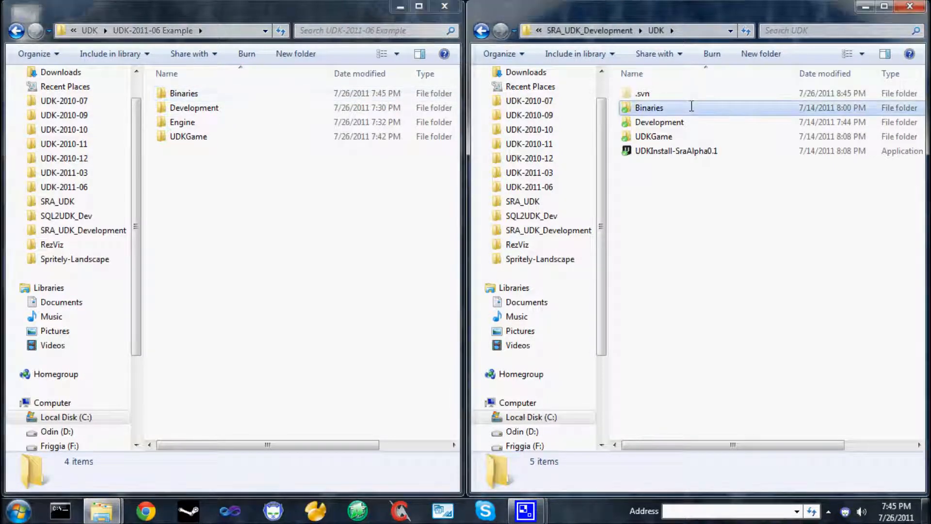
click(649, 108)
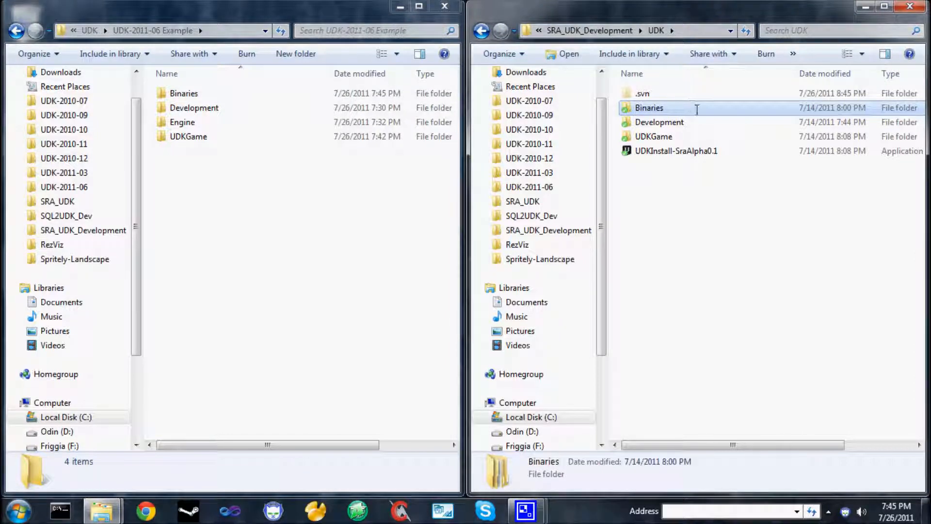
double_click(649, 107)
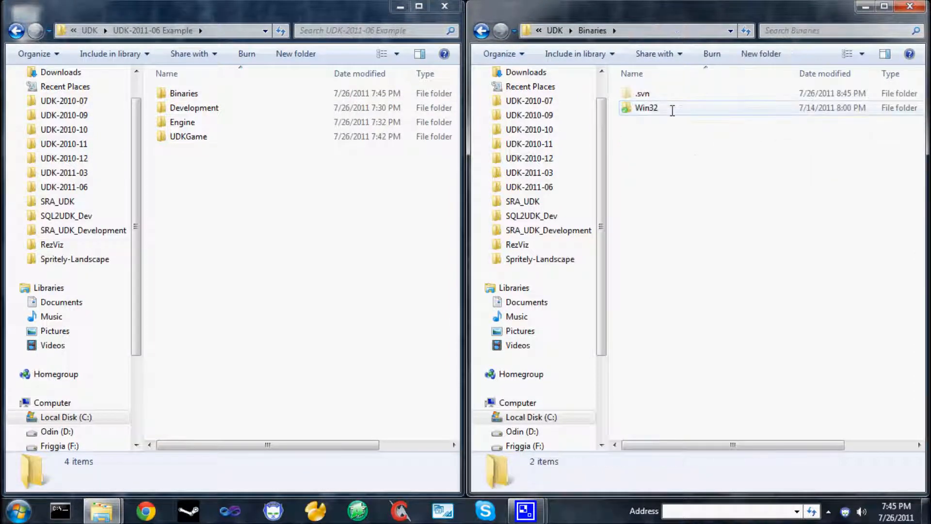
double_click(646, 108)
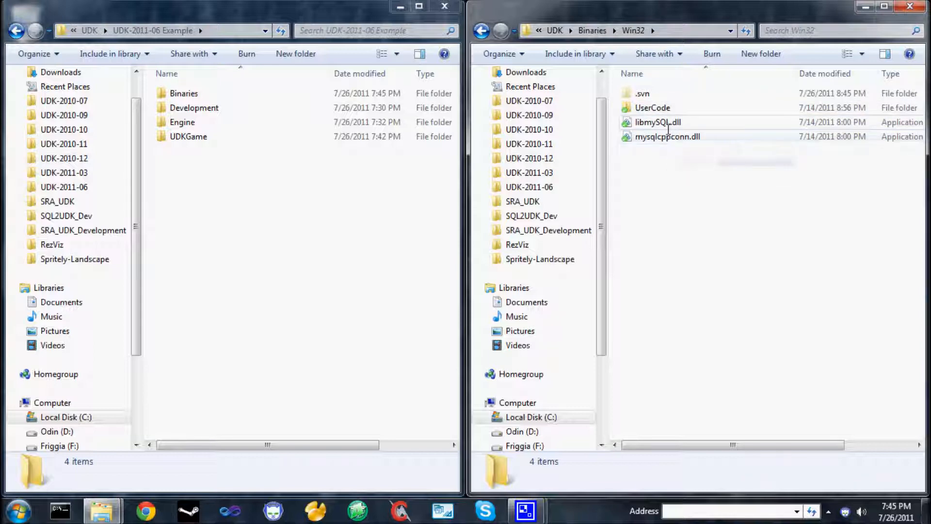
double_click(652, 108)
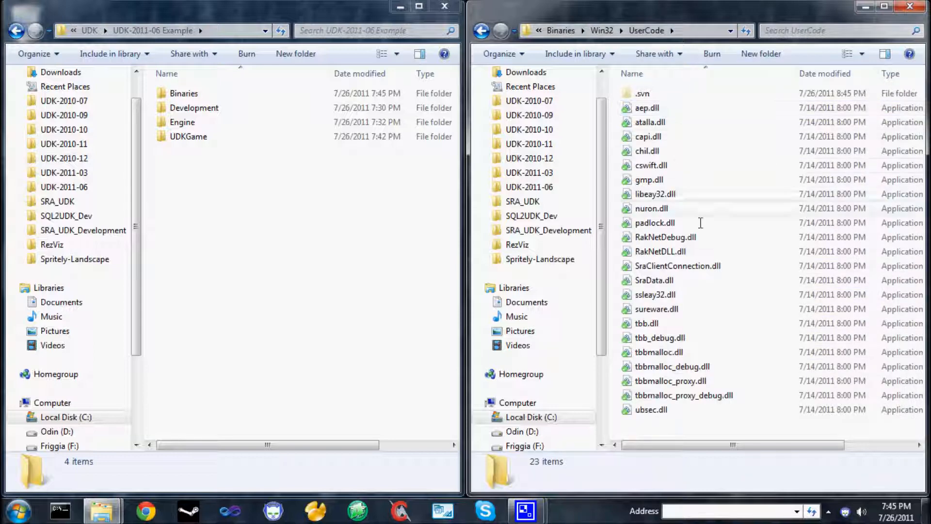
mouse_move(685, 308)
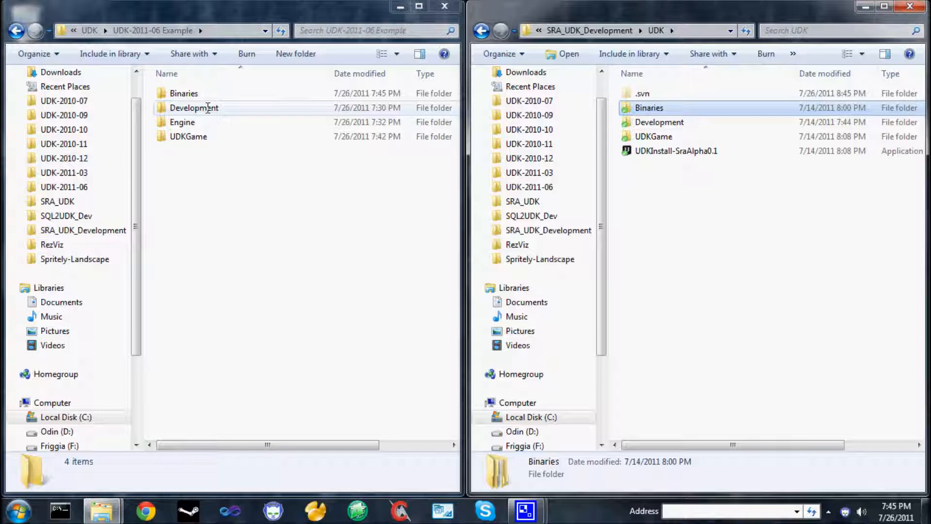
Step: Browse both windows to Development\Src and copy ScriptVM and SRA into the Example install
double_click(194, 108)
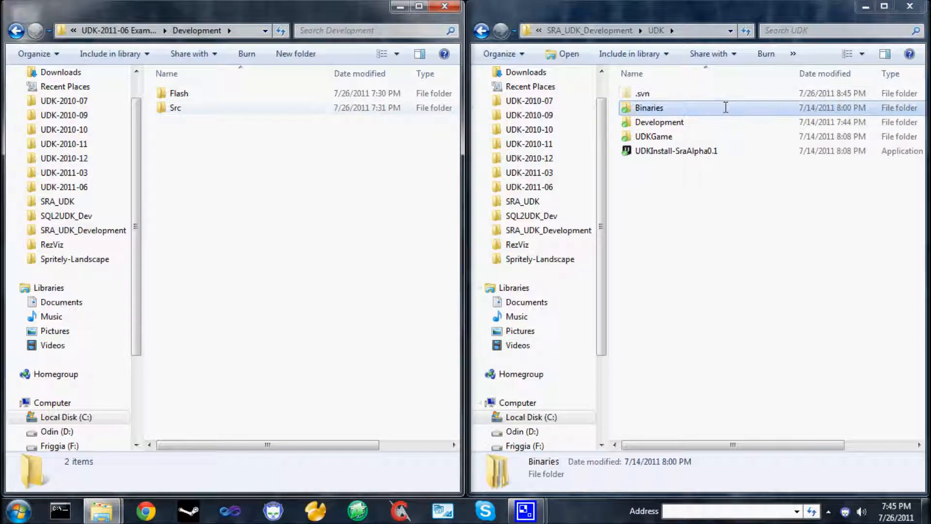
double_click(660, 122)
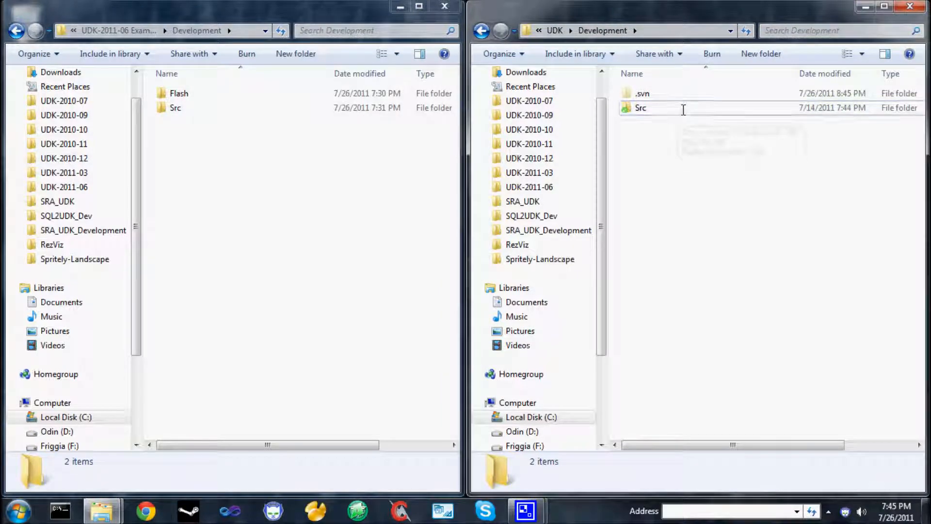
double_click(174, 108)
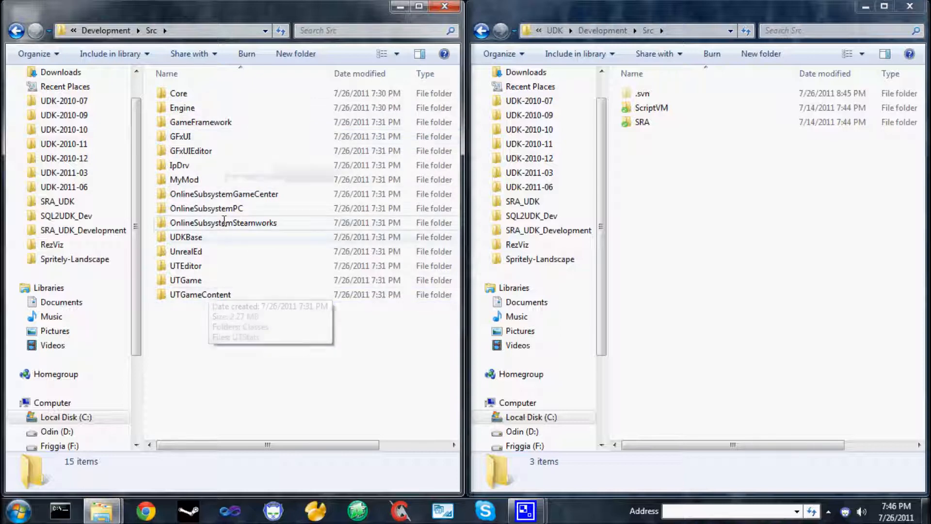
click(651, 108)
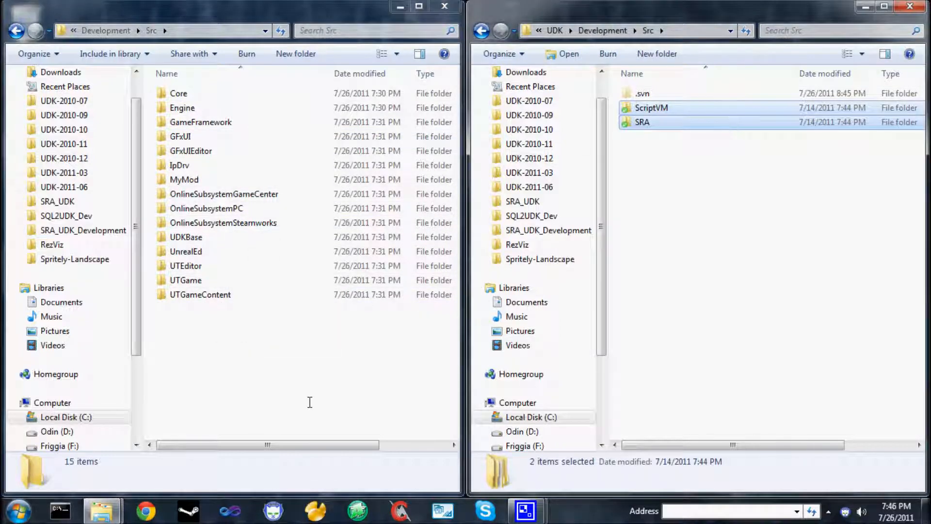
mouse_move(642, 123)
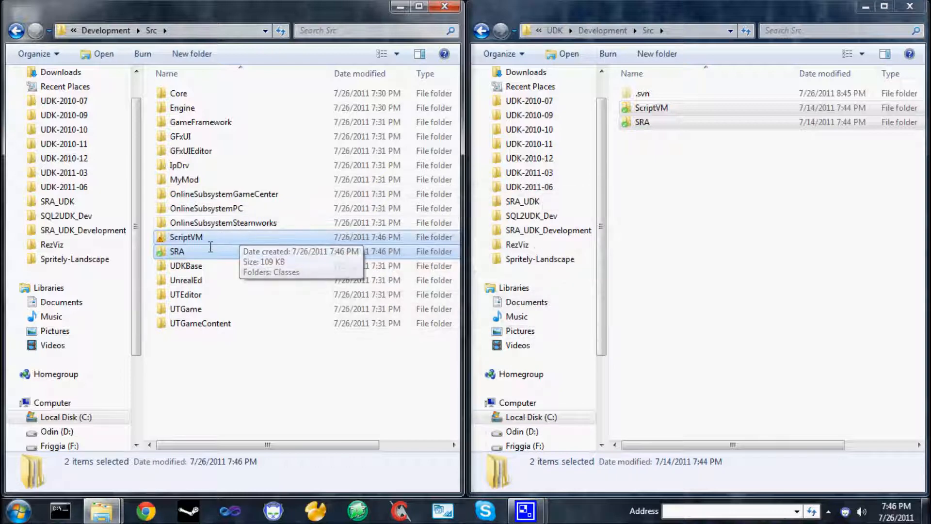
Step: Open the copied ScriptVM folder and select its .svn folder
click(186, 237)
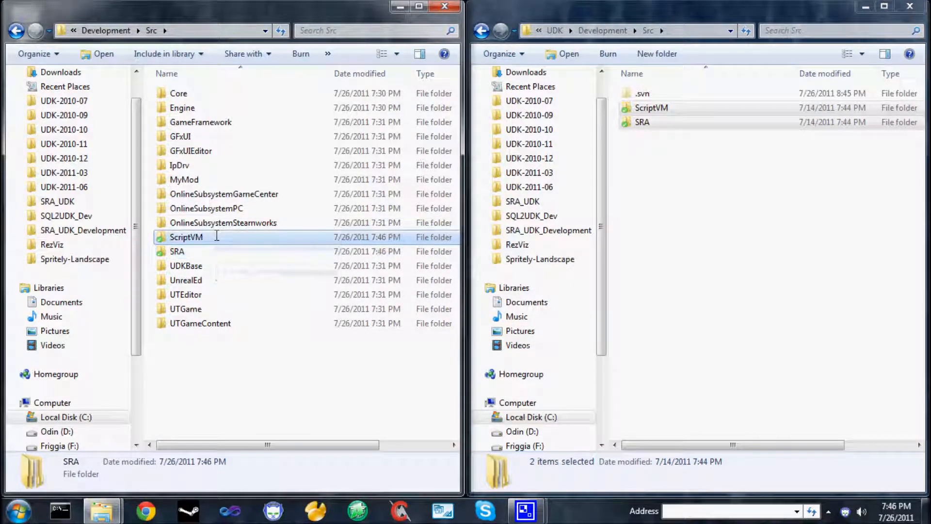
double_click(187, 237)
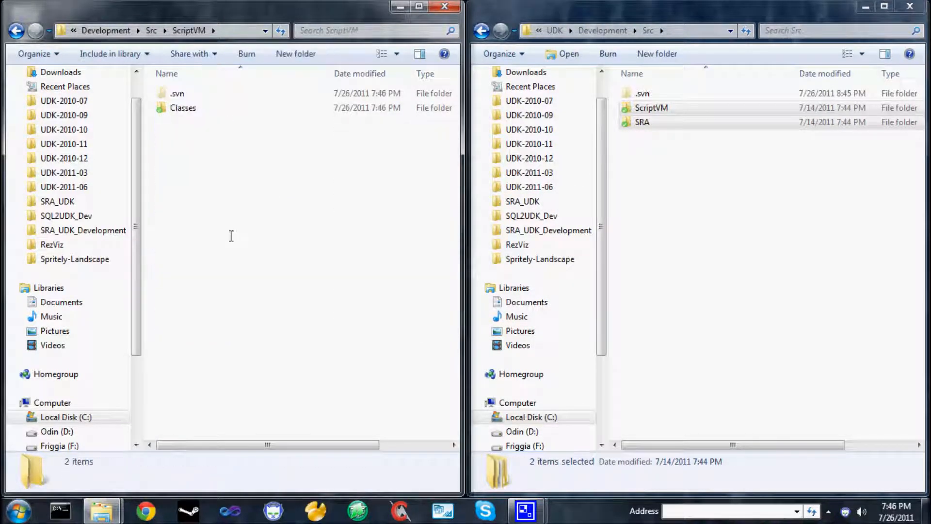
click(176, 93)
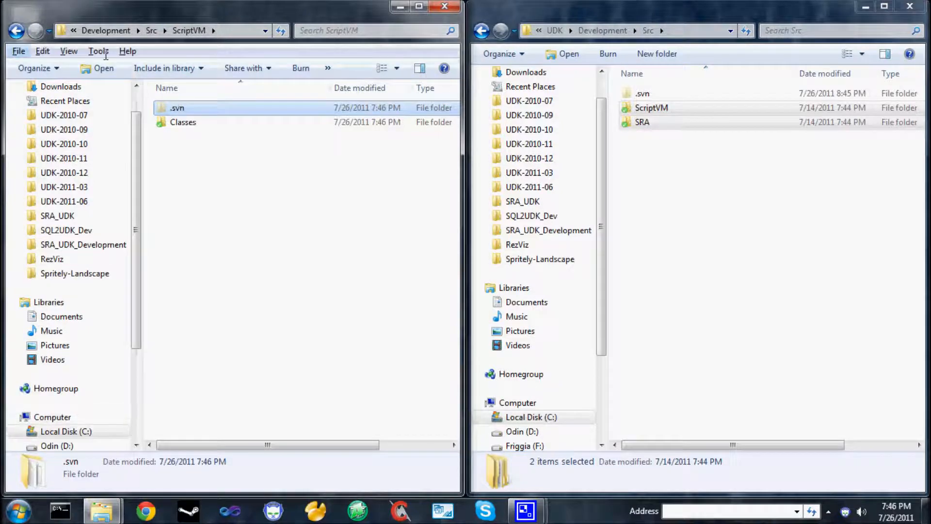
Step: In Folder Options > View enable 'Show hidden files, folders, and drives' and apply it
click(98, 51)
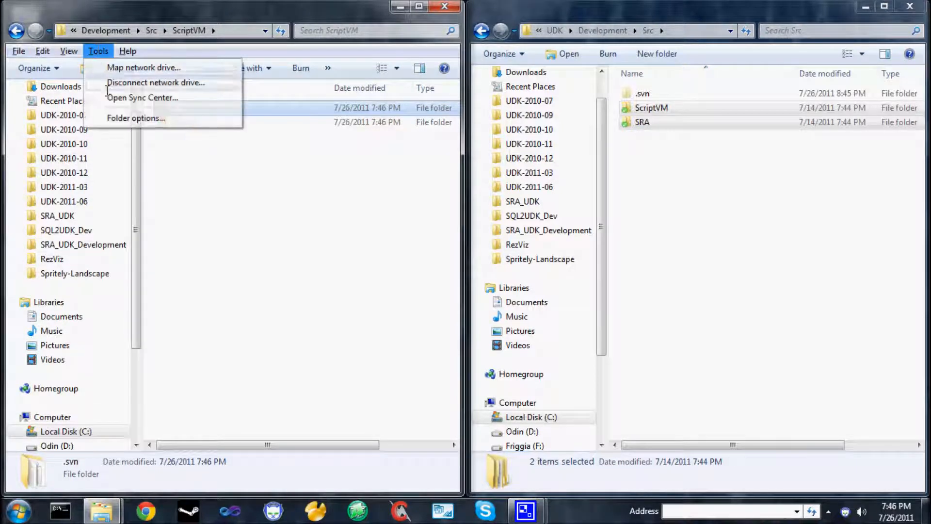
click(135, 118)
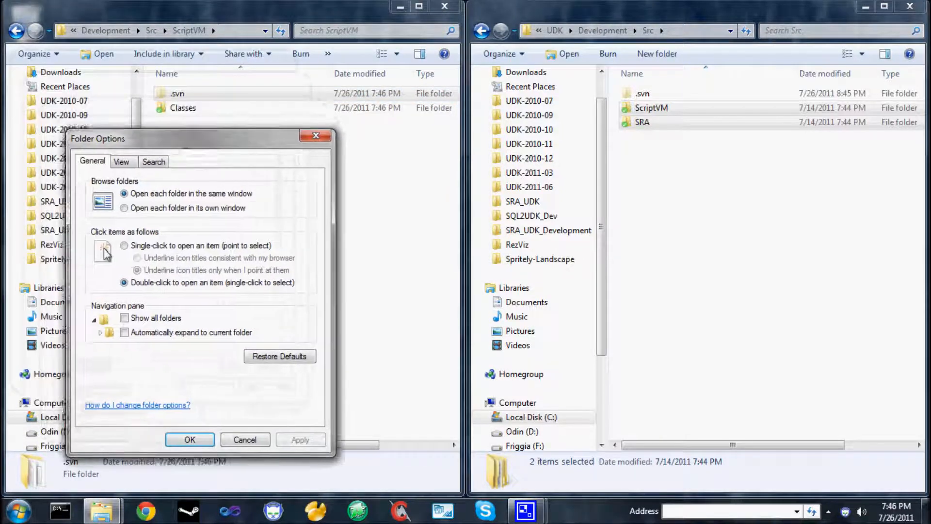
click(121, 162)
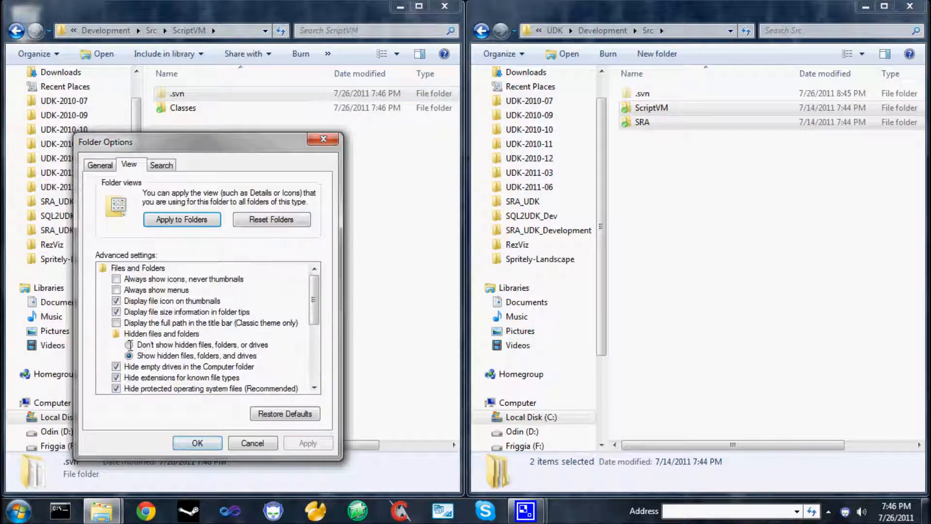
click(130, 345)
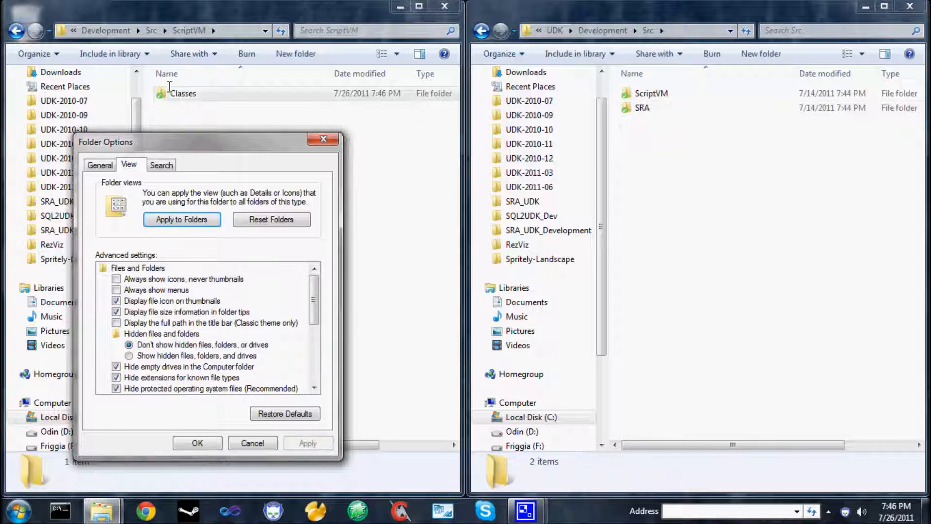
click(129, 355)
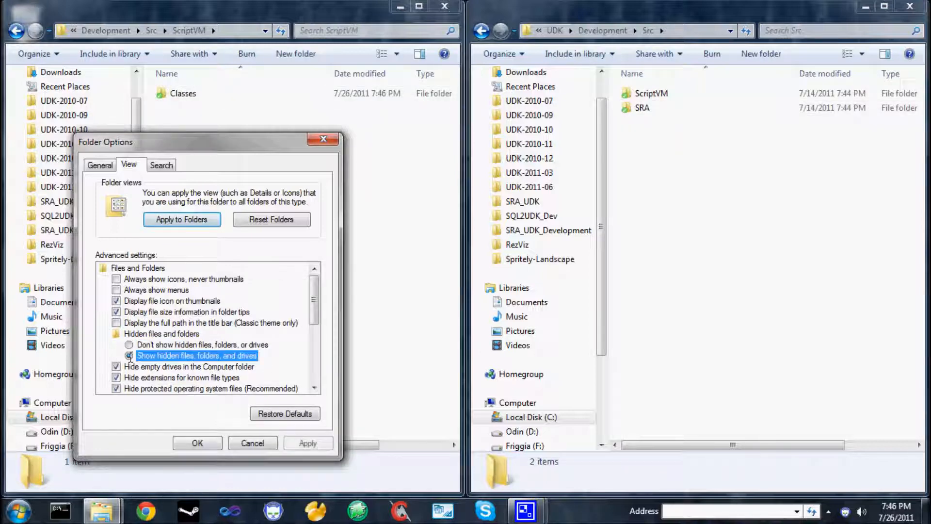
click(197, 444)
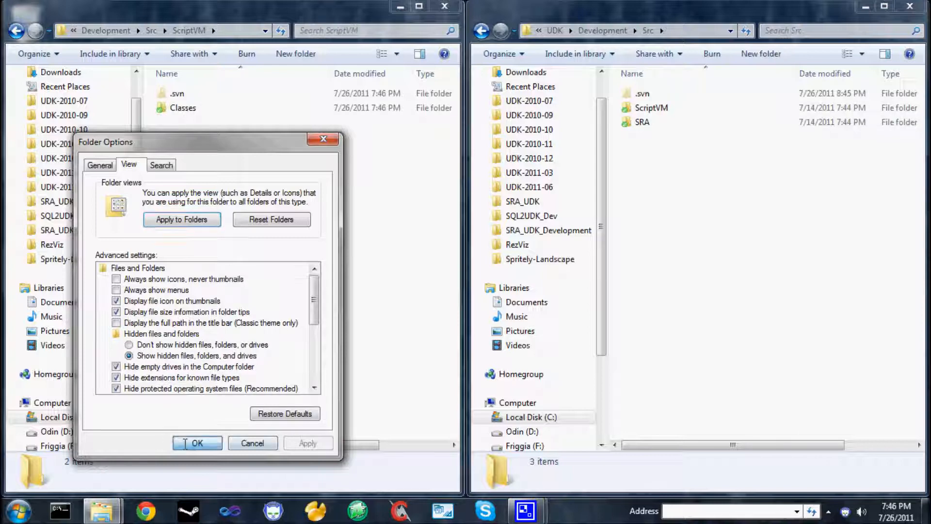
click(197, 443)
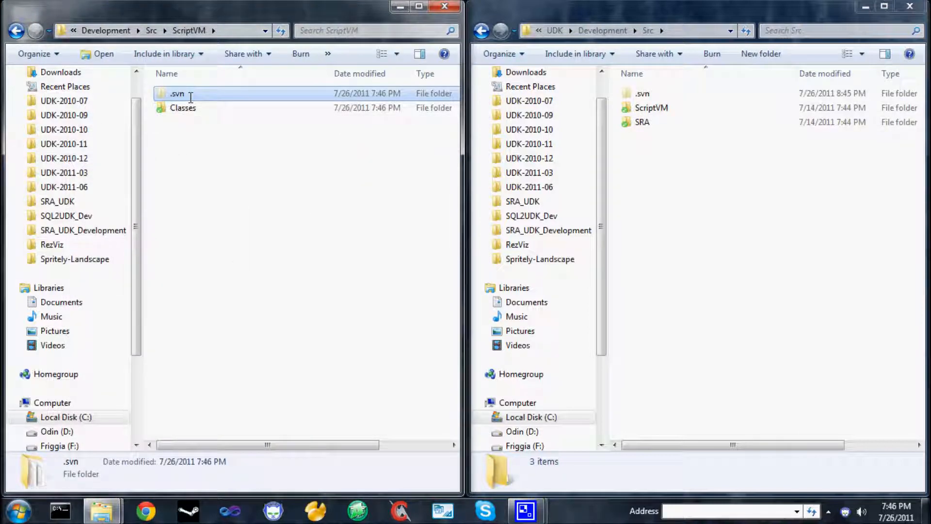
Step: Delete the .svn folders from the copied ScriptVM and SRA folders, confirming each
key(Delete)
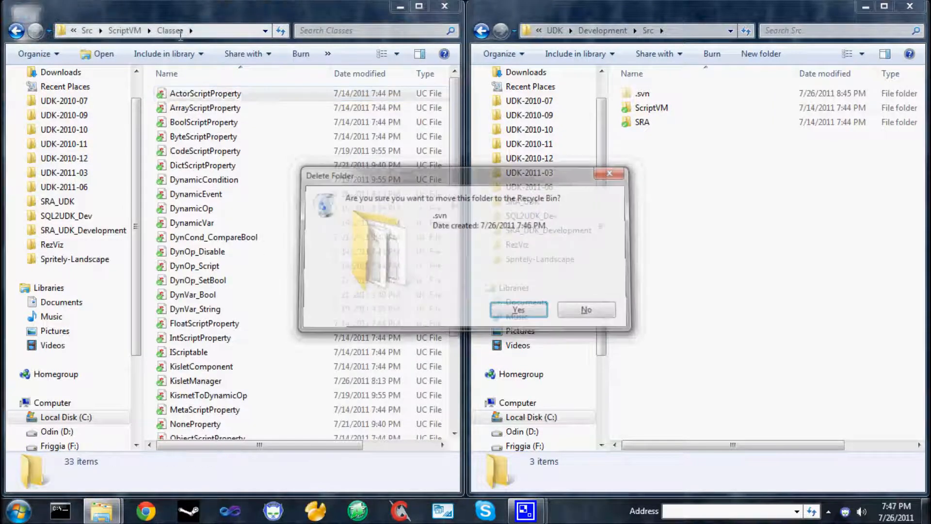
click(517, 310)
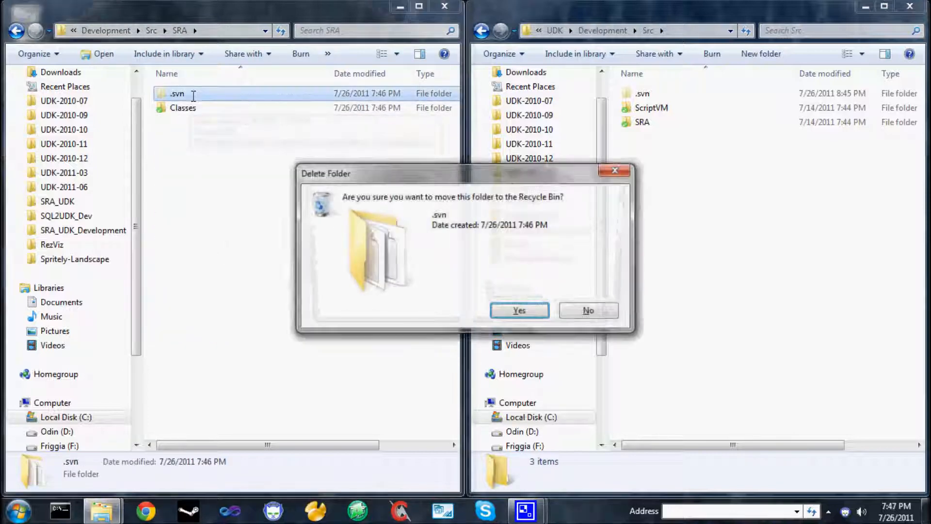
click(518, 309)
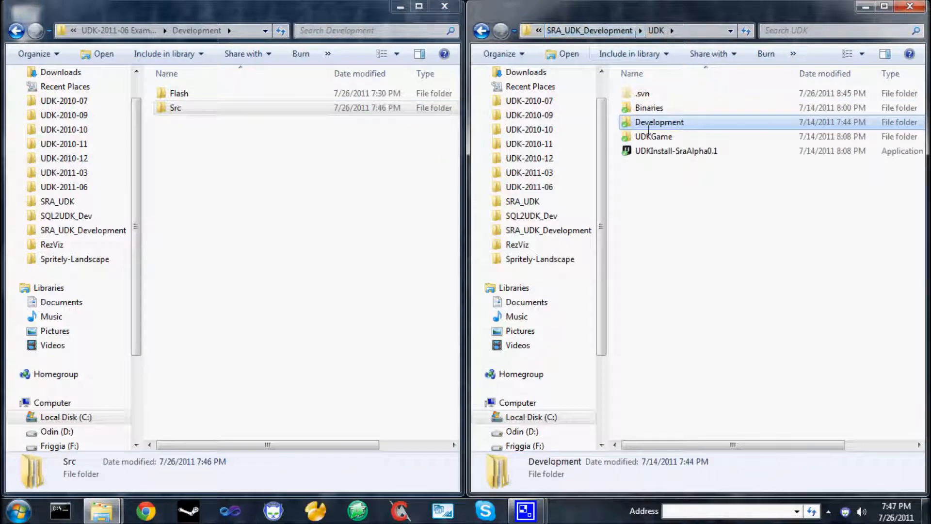
Step: Copy DefaultEngine, DefaultGame and DefaultInput .ini files into the Example install's UDKGame\Config
click(17, 30)
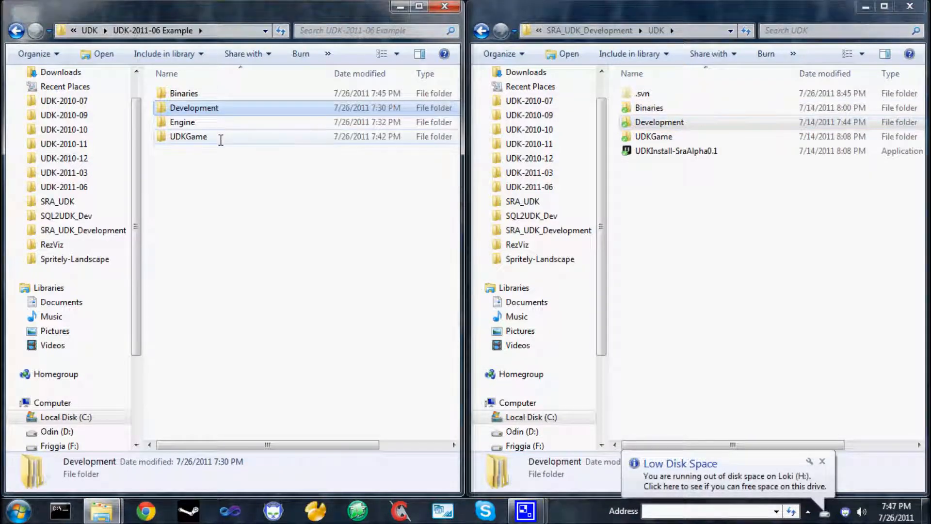
double_click(188, 136)
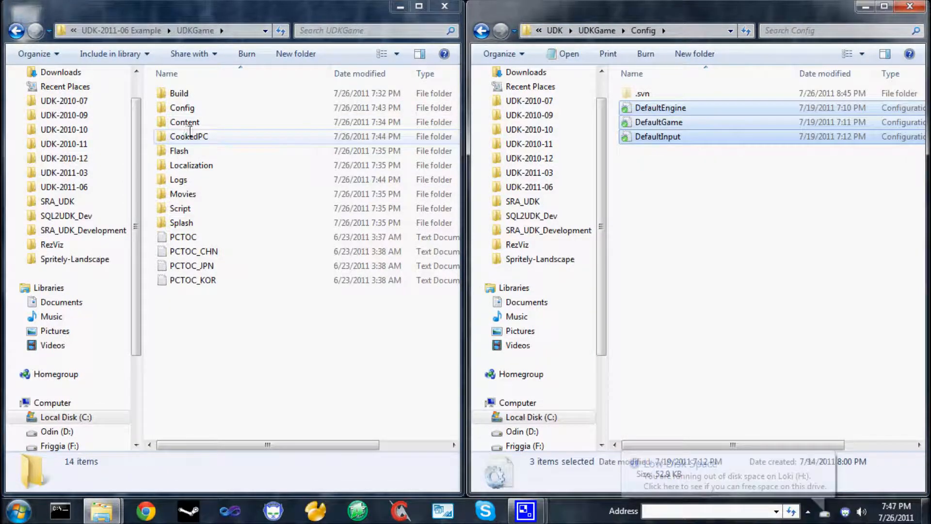
mouse_move(184, 122)
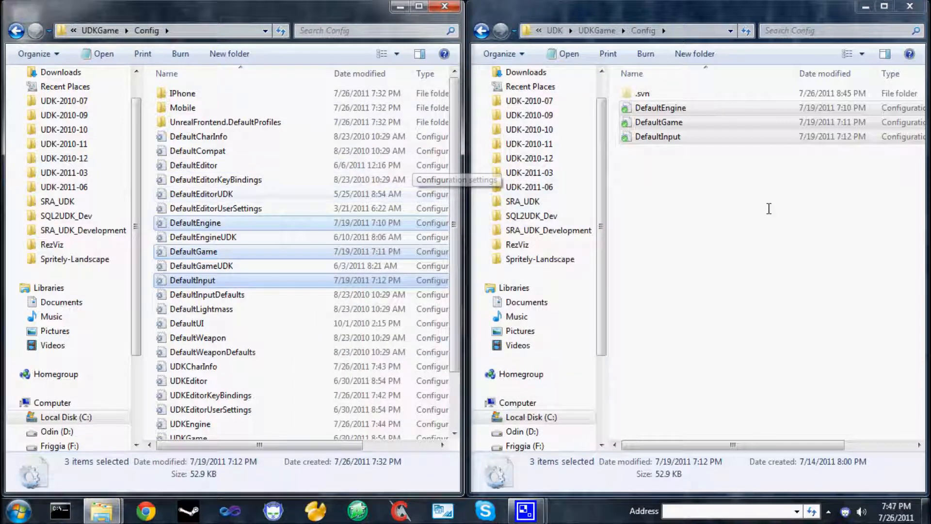
click(596, 30)
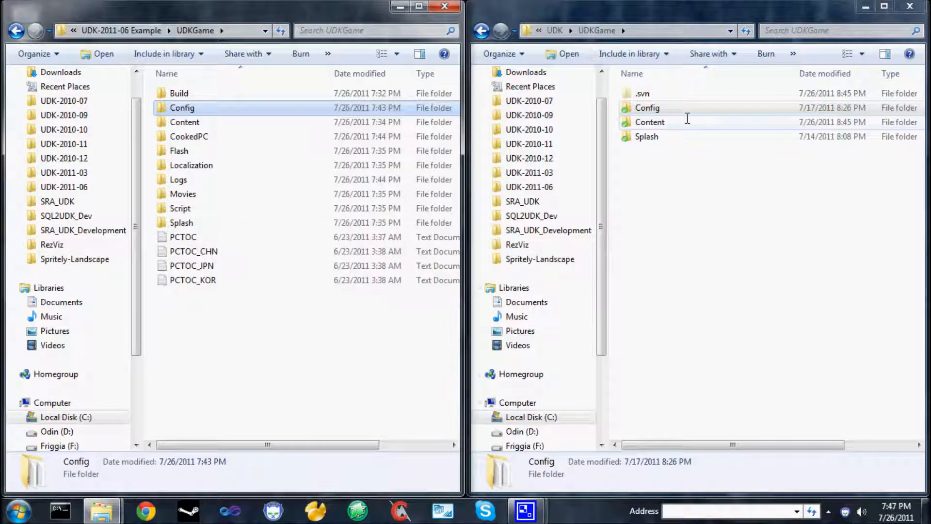
Step: Copy SraRoom.udk and TestBox.udk into the Example install's Content\Maps\UT3
double_click(650, 122)
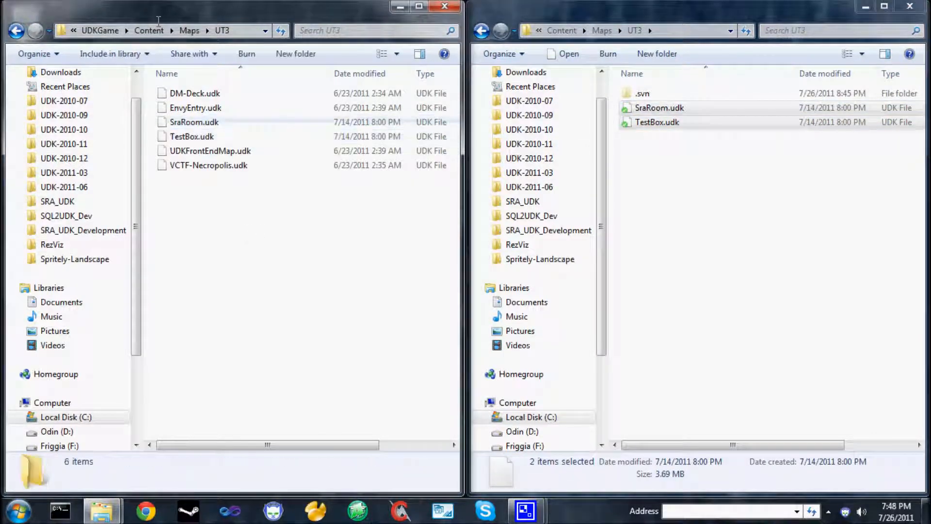
click(148, 30)
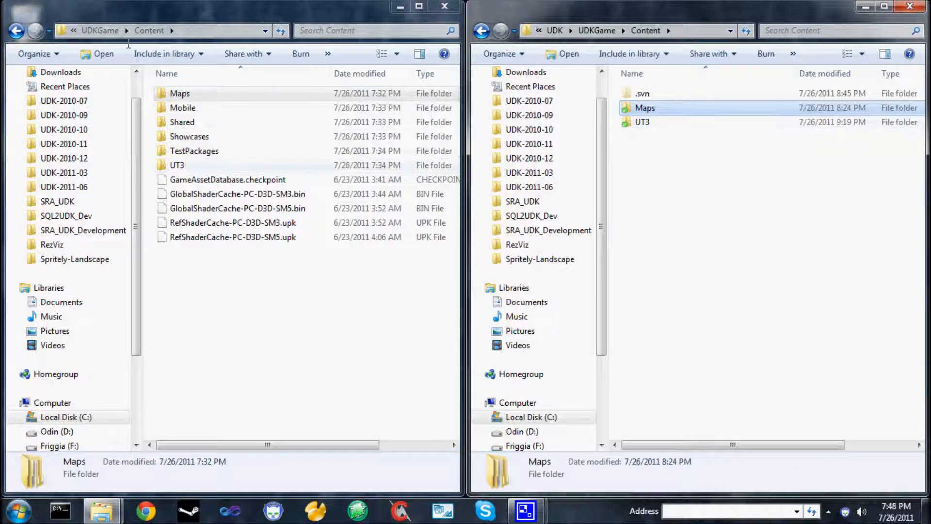
Step: Copy the SRA Sounds packages into the new install's Content UT3 Sounds folder
click(177, 164)
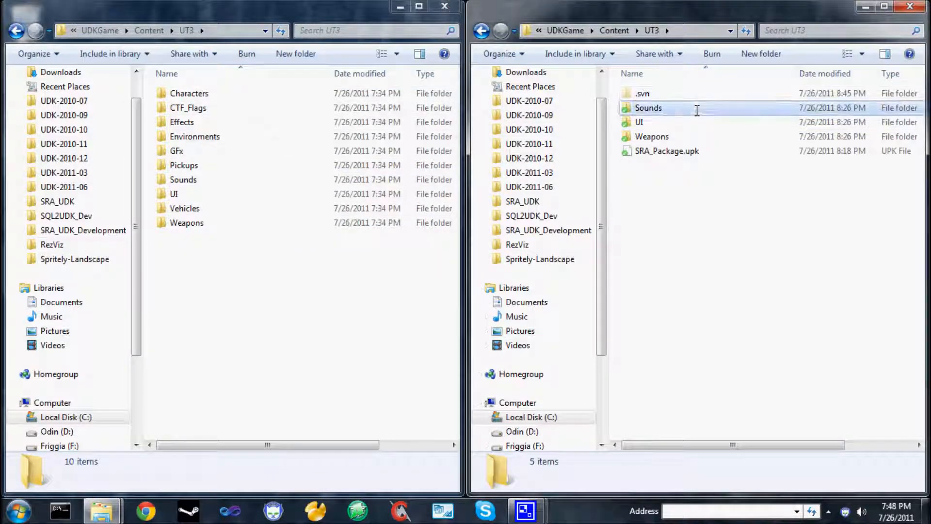
double_click(649, 107)
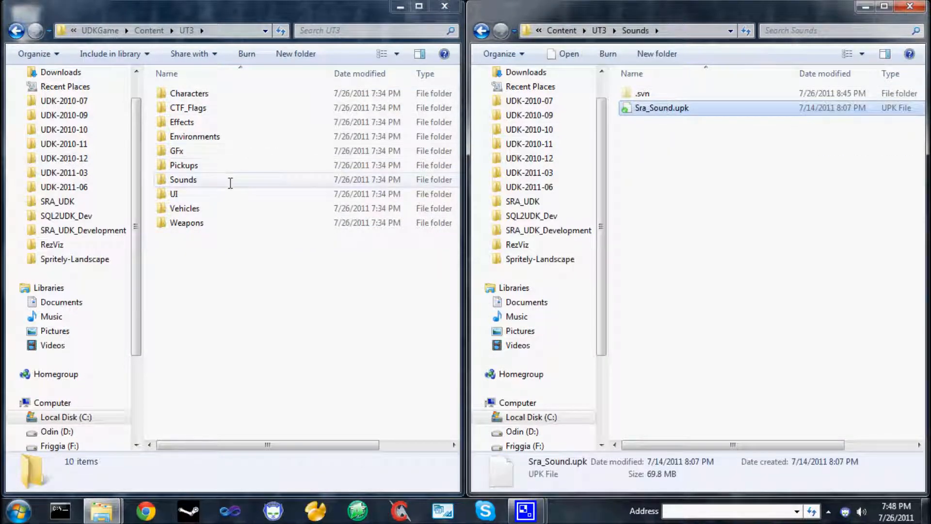
double_click(183, 180)
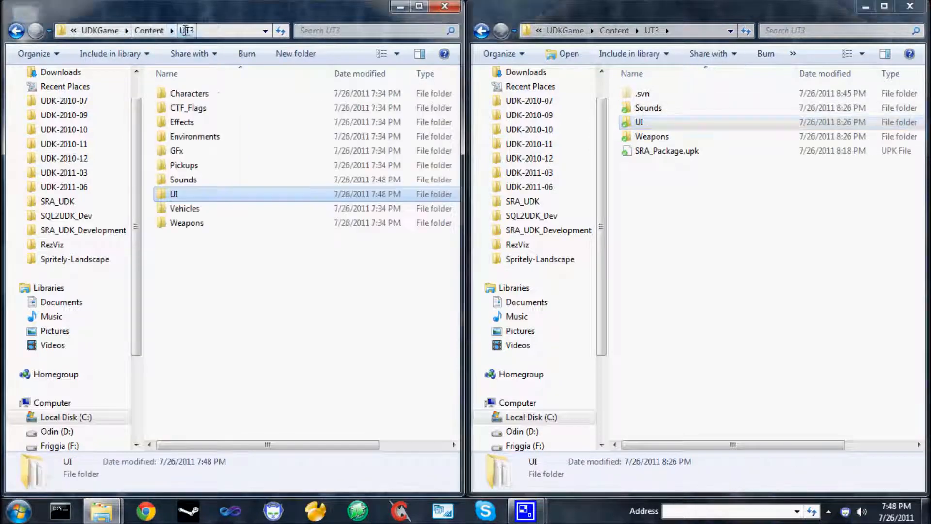
Step: Copy the SRA Weapons packages and SRA_Package.upk into the install's UT3 folders
double_click(652, 136)
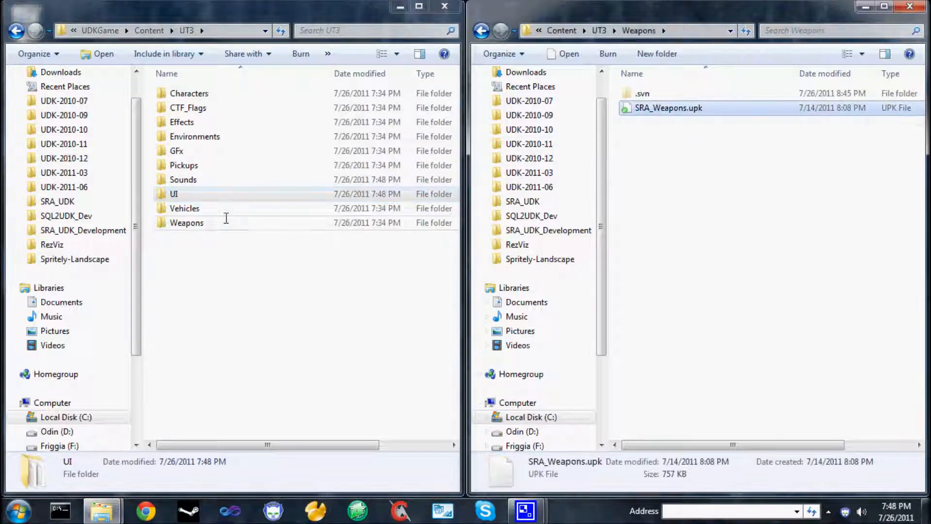
double_click(186, 222)
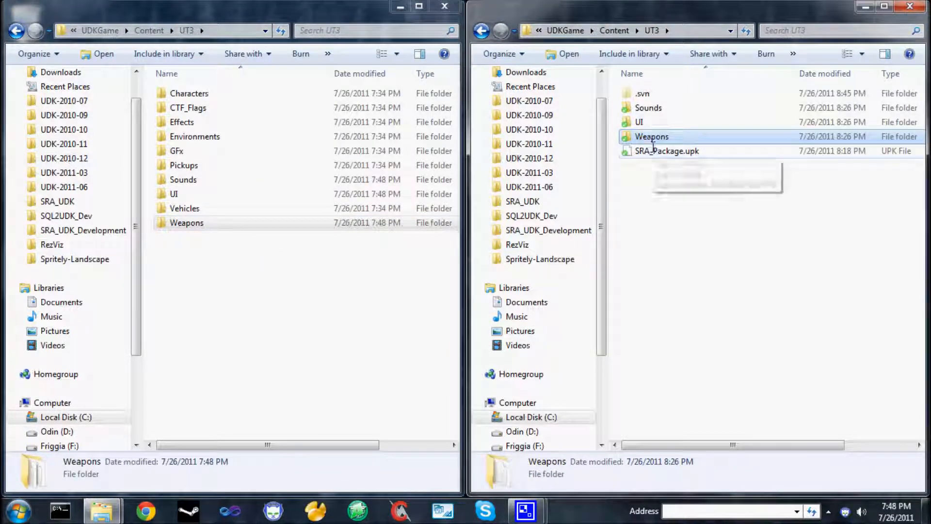
click(202, 236)
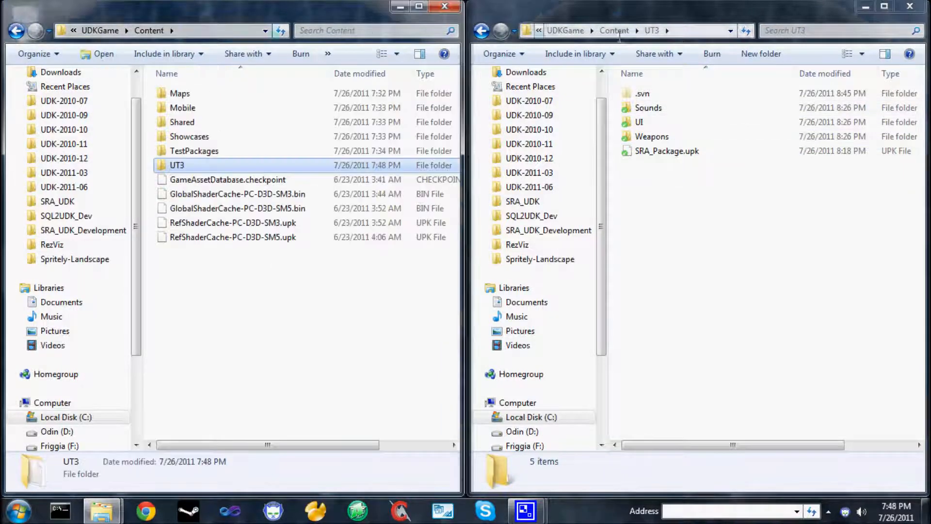
Step: Copy the SRA Splash.bmp into UDKGame\Splash\PC, then return to the UDK-2011-06 Example folder
click(646, 30)
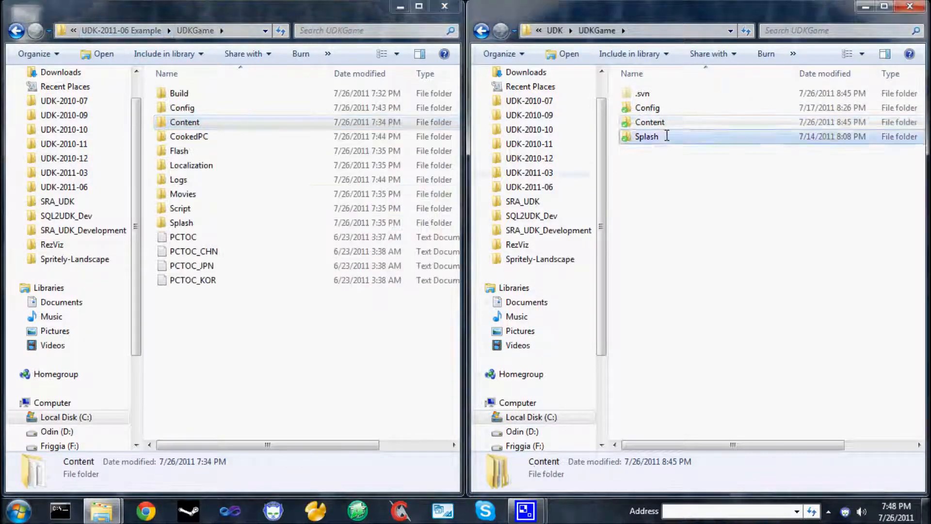
double_click(647, 136)
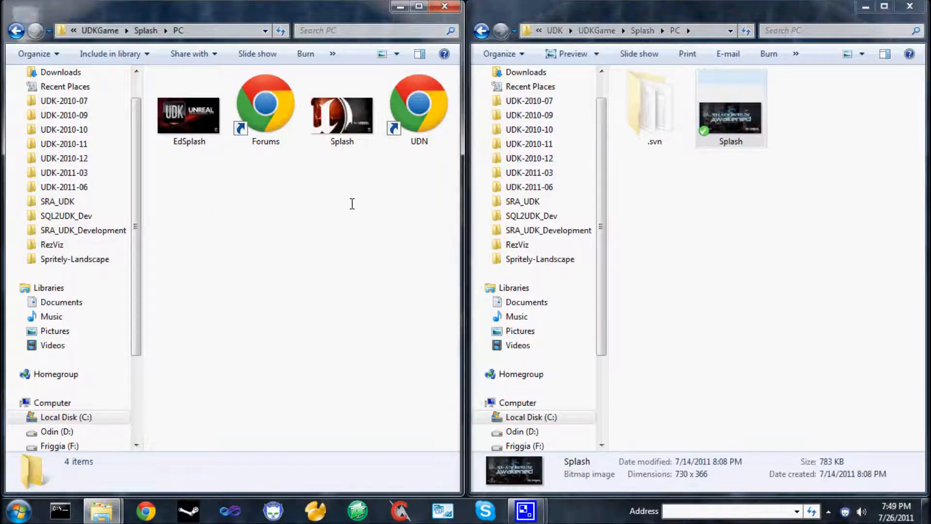
click(341, 110)
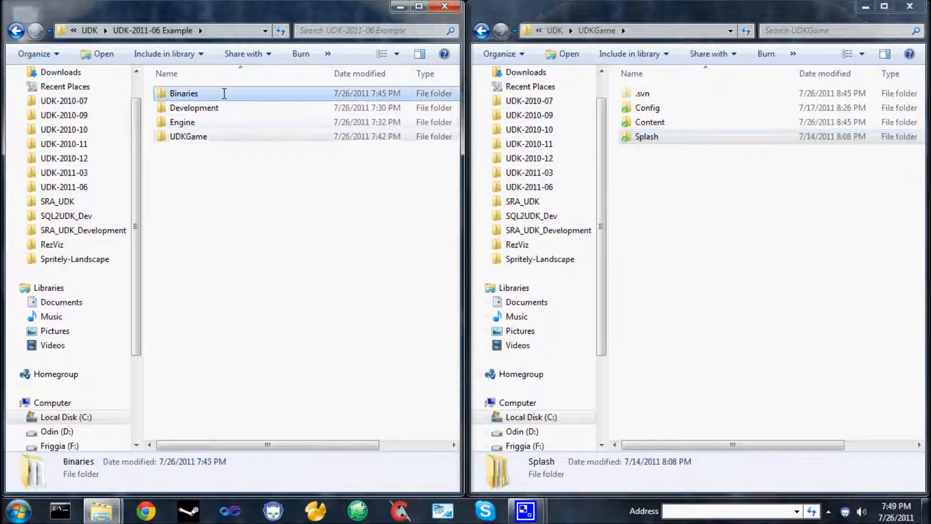
Step: Launch Unreal Frontend from the Example install's Binaries folder
double_click(183, 93)
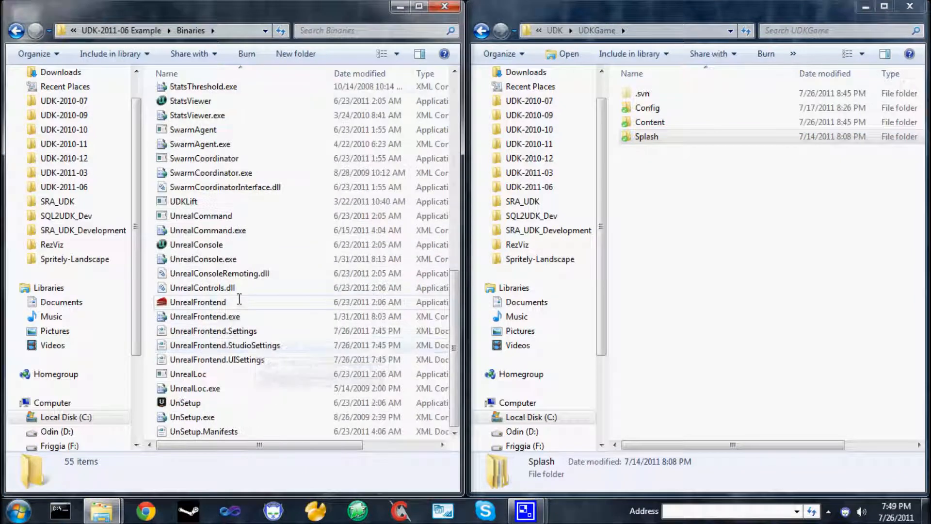
click(198, 302)
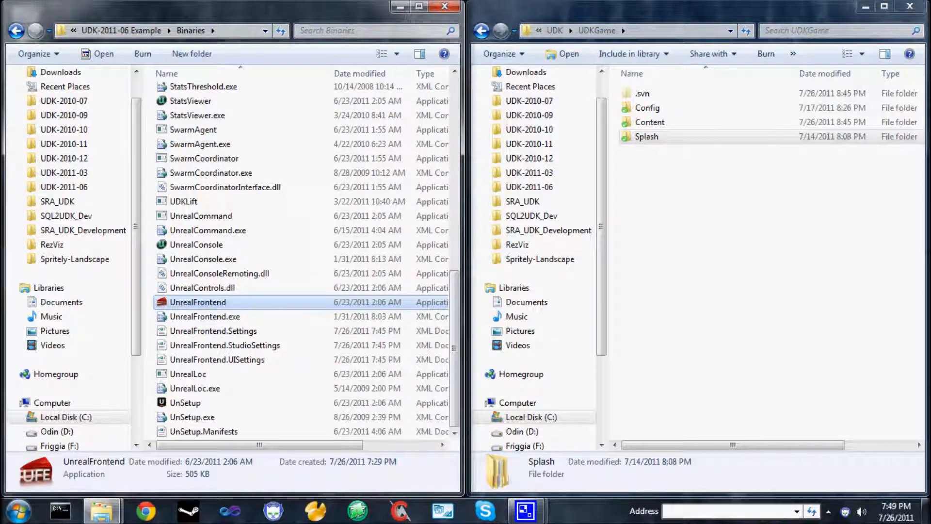
double_click(198, 301)
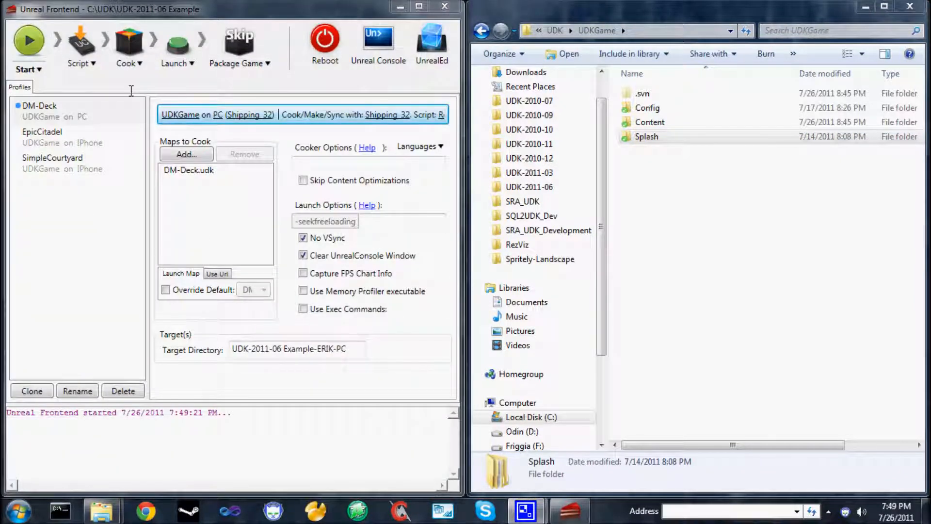
mouse_move(78, 47)
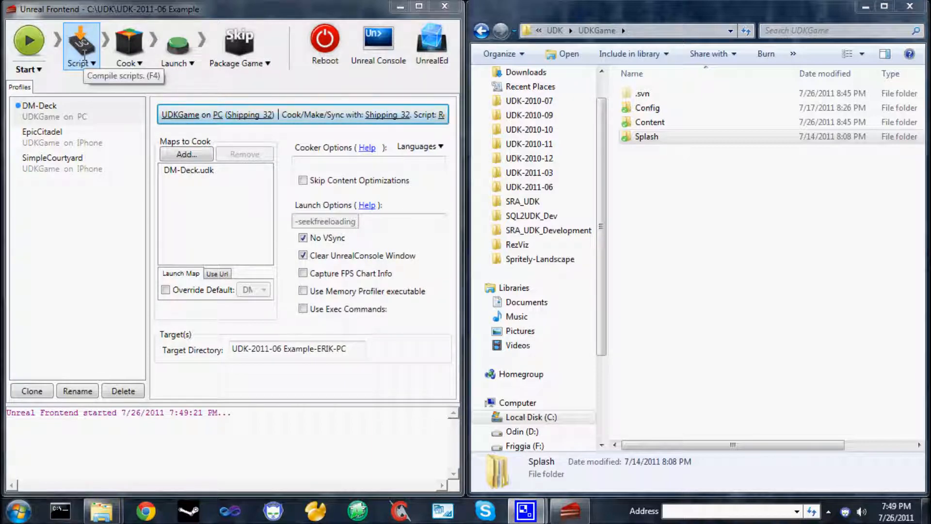
Step: Compile the game scripts and start the cook/launch pipeline for DM-Deck
click(81, 45)
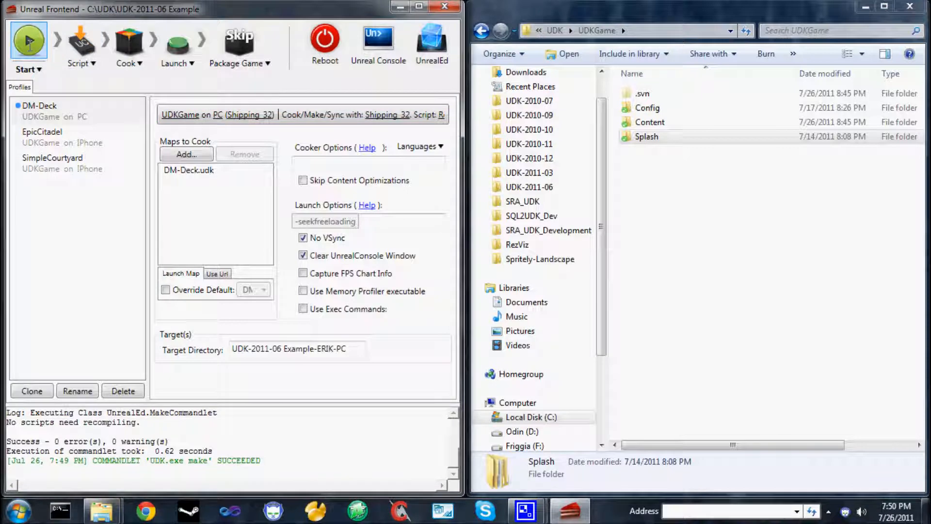
click(29, 44)
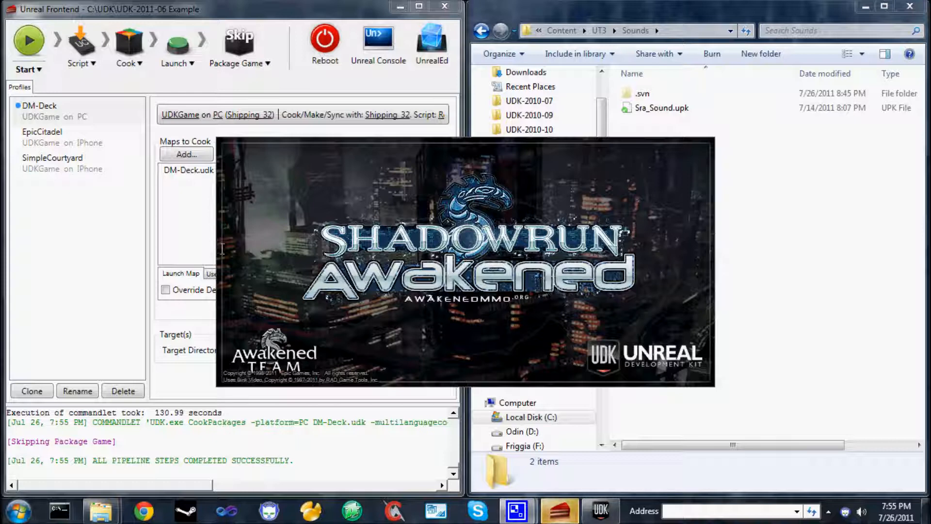
mouse_move(78, 45)
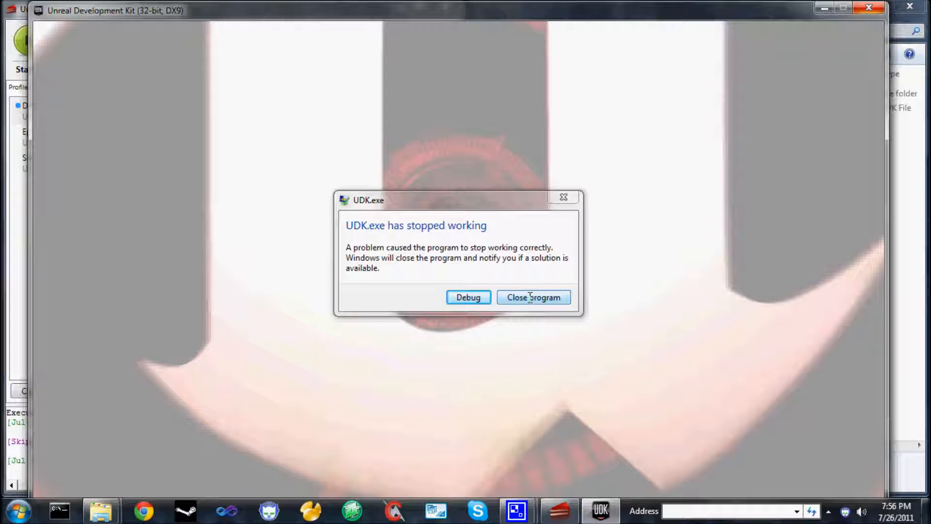
Step: Close the crashed UDK.exe via the 'stopped working' dialog
click(534, 297)
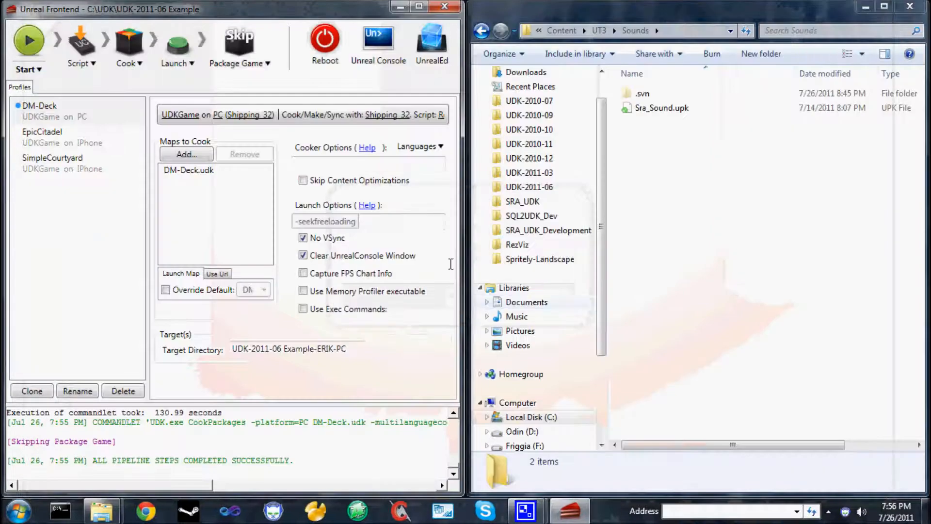
Step: Replace DM-Deck.udk with SraRoom.udk in the maps to cook
click(189, 170)
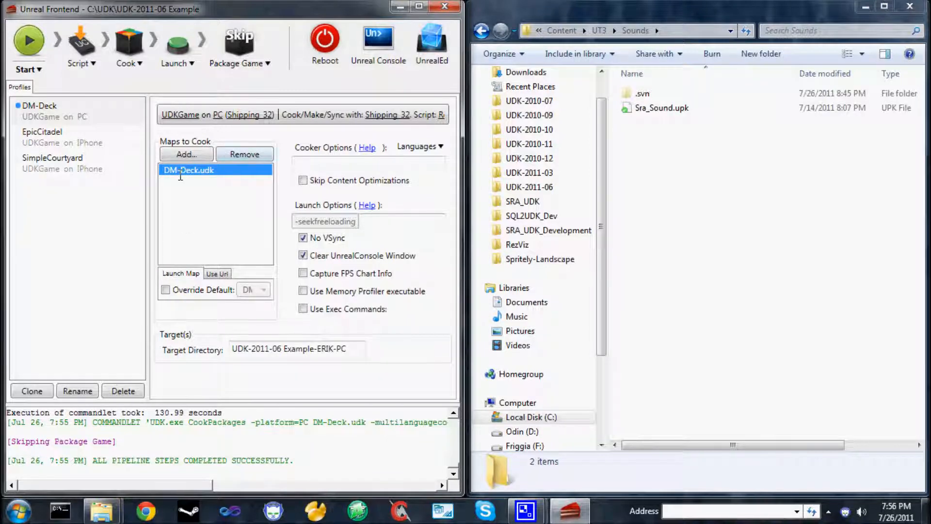
click(245, 154)
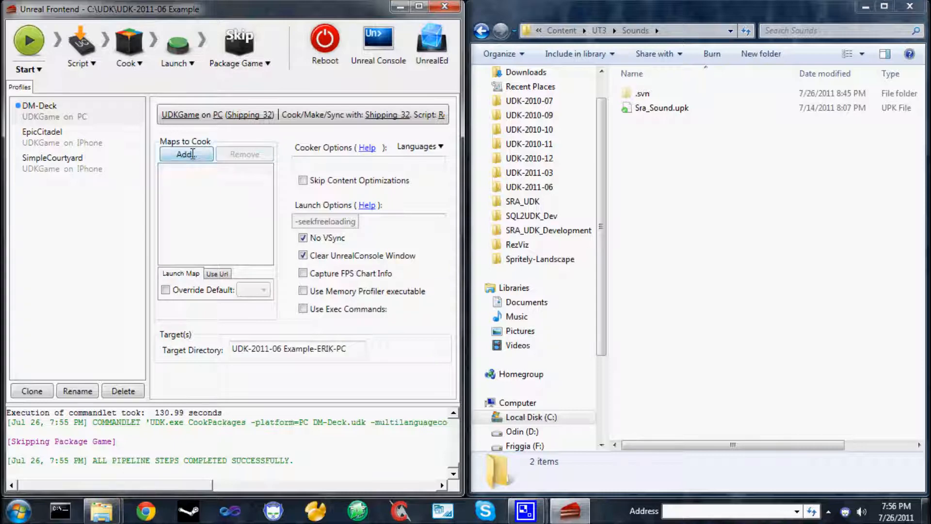
click(186, 155)
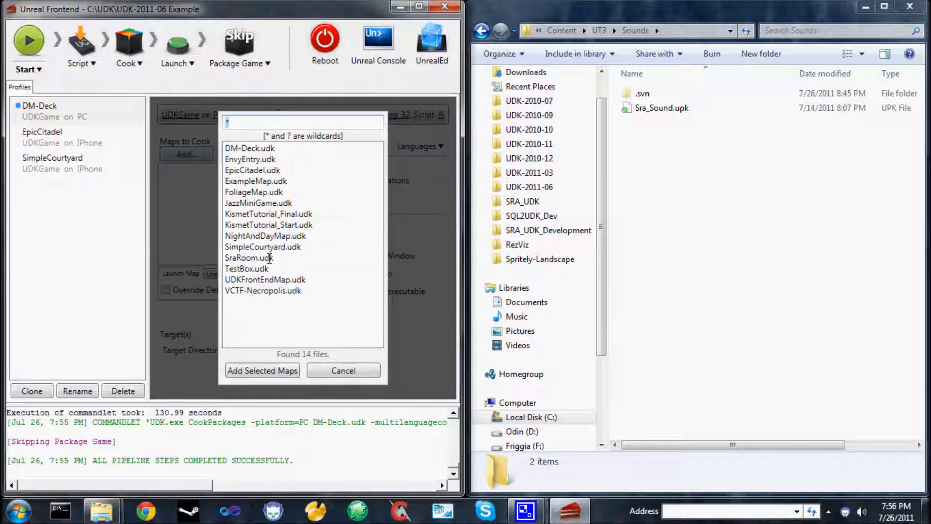
click(262, 370)
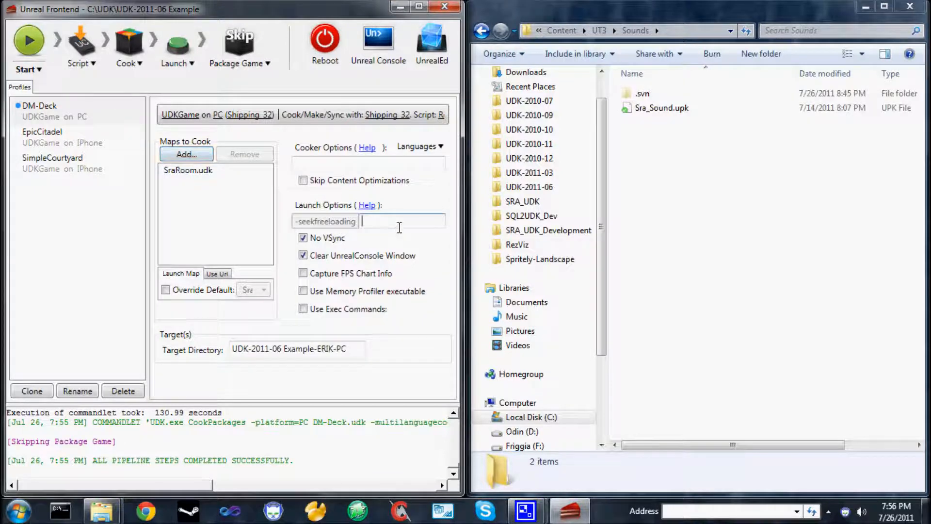
Step: Add '-log -ConsolePosX=0' to the launch options
text(-log -ConsolePosX)
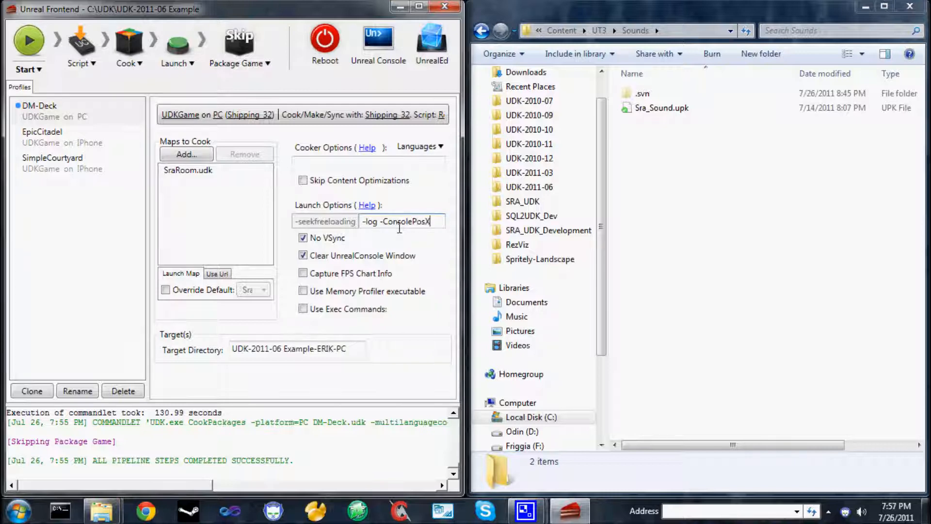
text(=0 -)
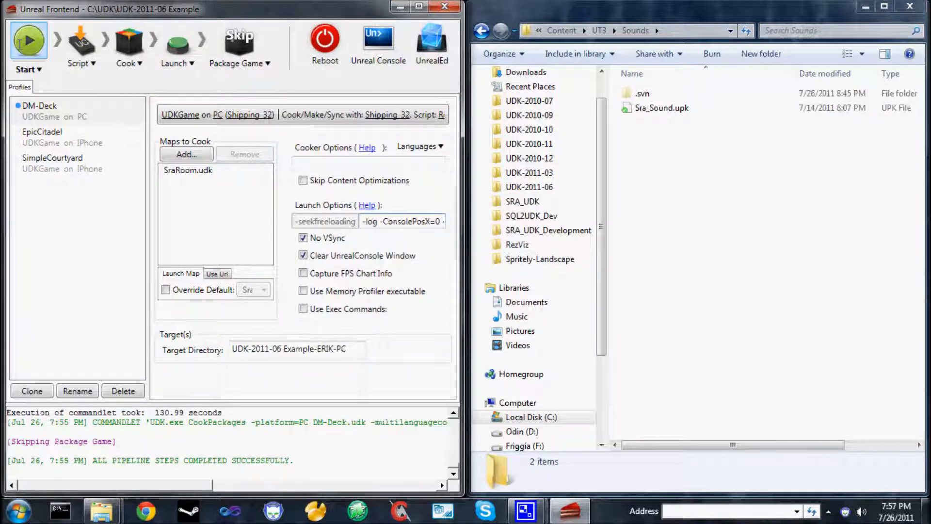
Step: Cook and launch SraRoom, then choose the Scout class in Arena Brawl v0.1
click(28, 40)
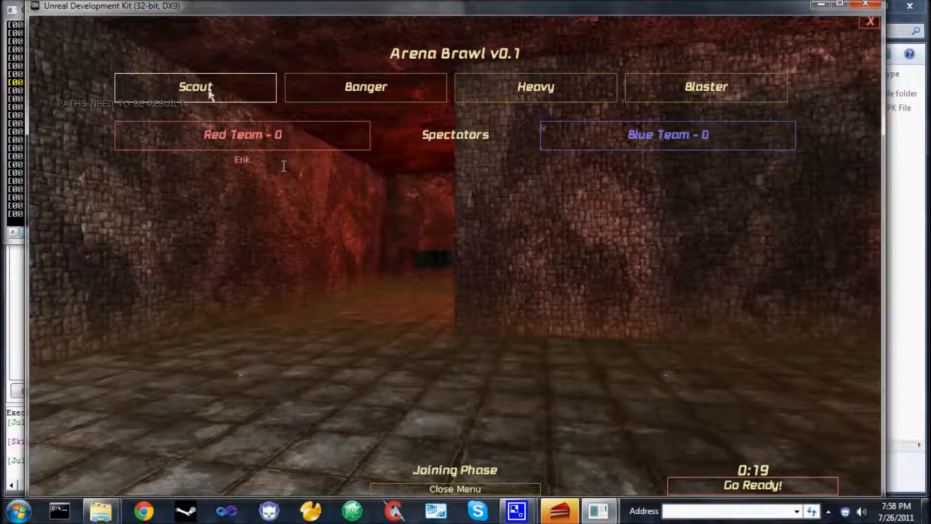
click(195, 87)
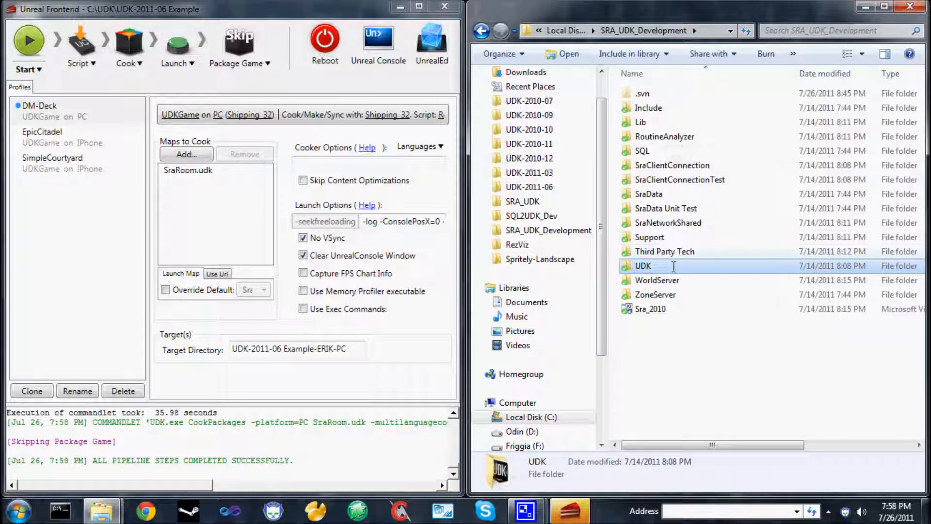
Step: Browse into SRA_UDK_Development\UDK and select Binaries, with SraRoom.udk still queued
double_click(642, 266)
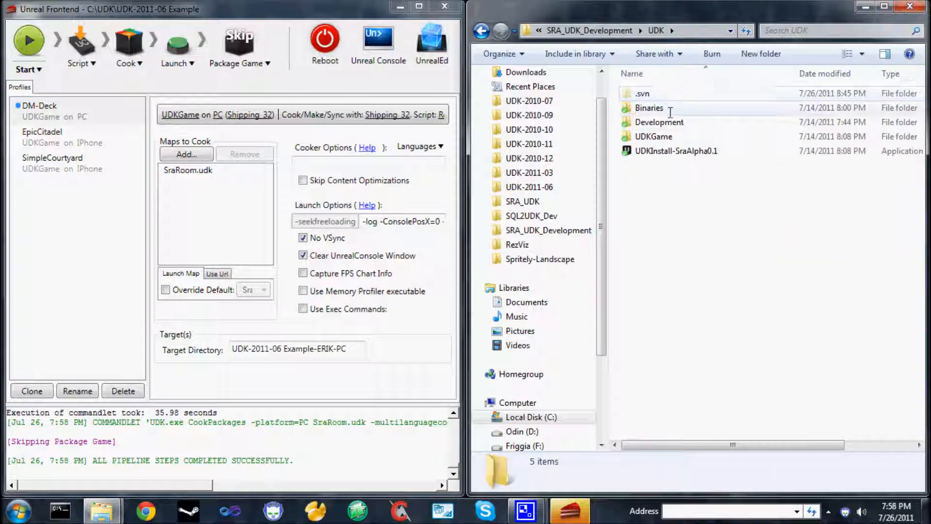
click(650, 108)
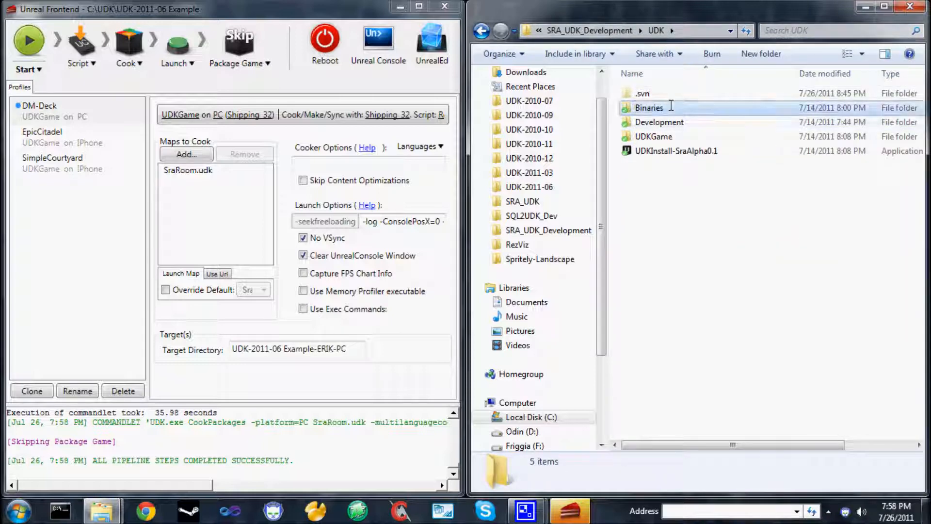
mouse_move(650, 108)
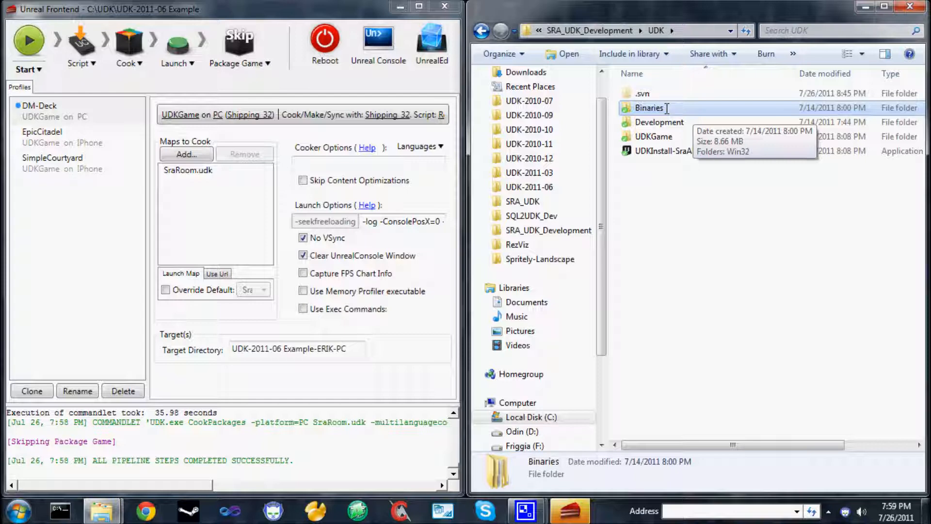
click(187, 169)
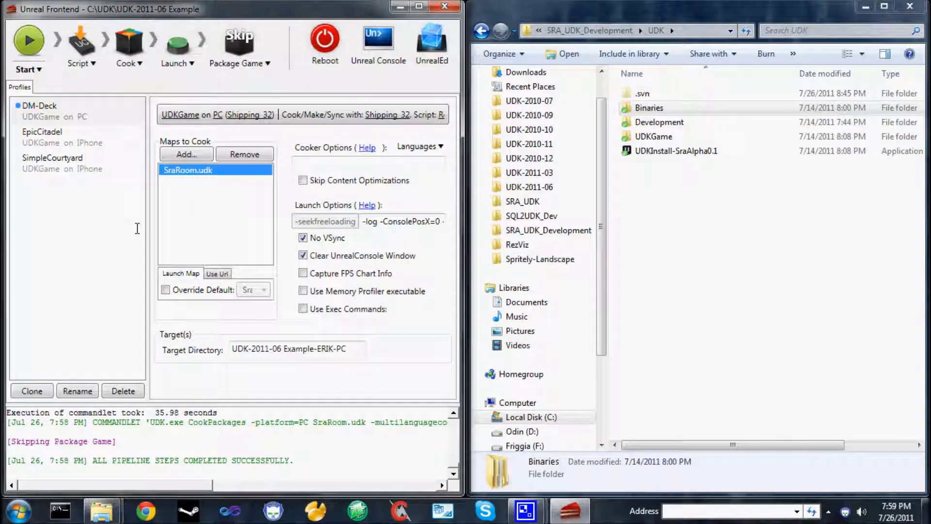
mouse_move(122, 216)
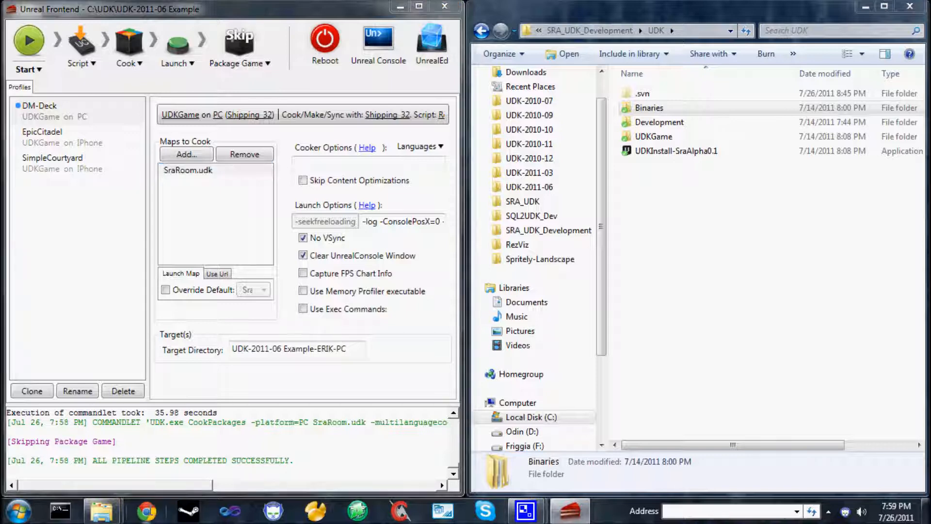
mouse_move(101, 166)
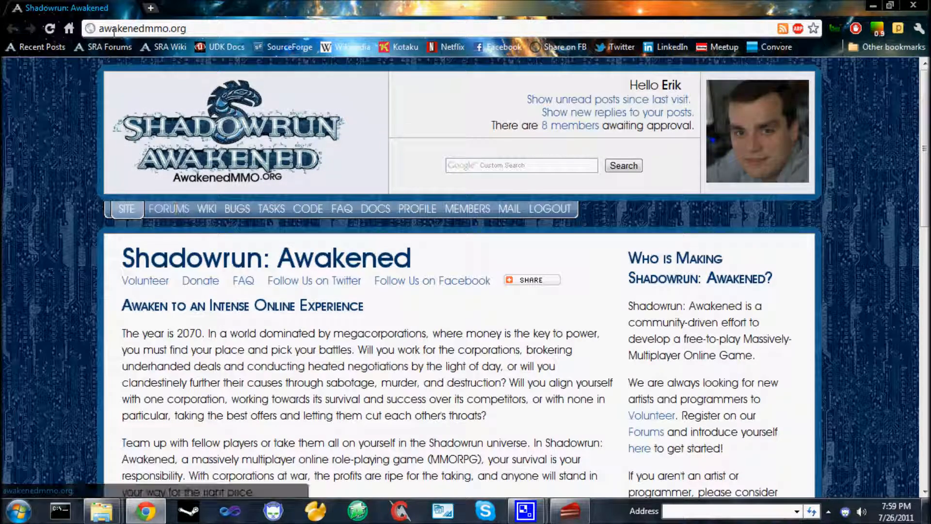
Step: Go to the awakenedmmo.org forums and open the Unreal Development Kit (UDK) board
click(167, 209)
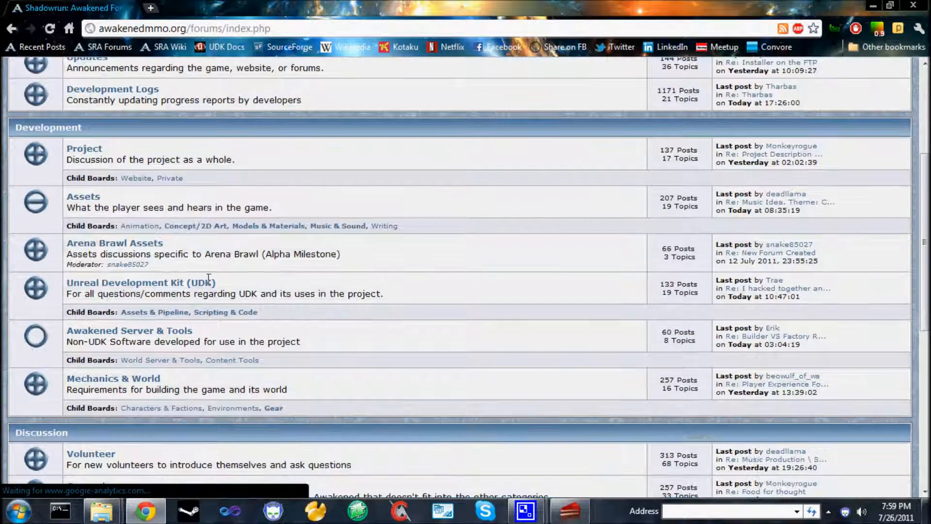
click(141, 282)
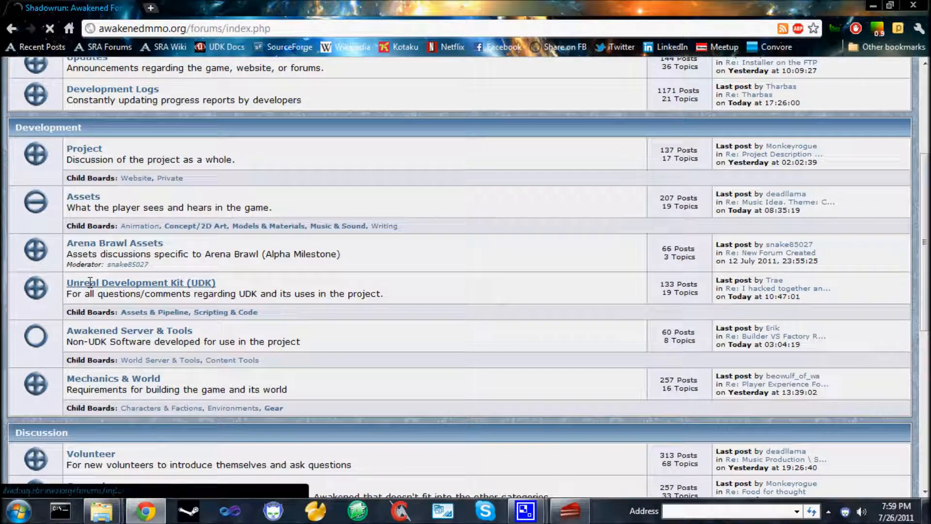
click(140, 282)
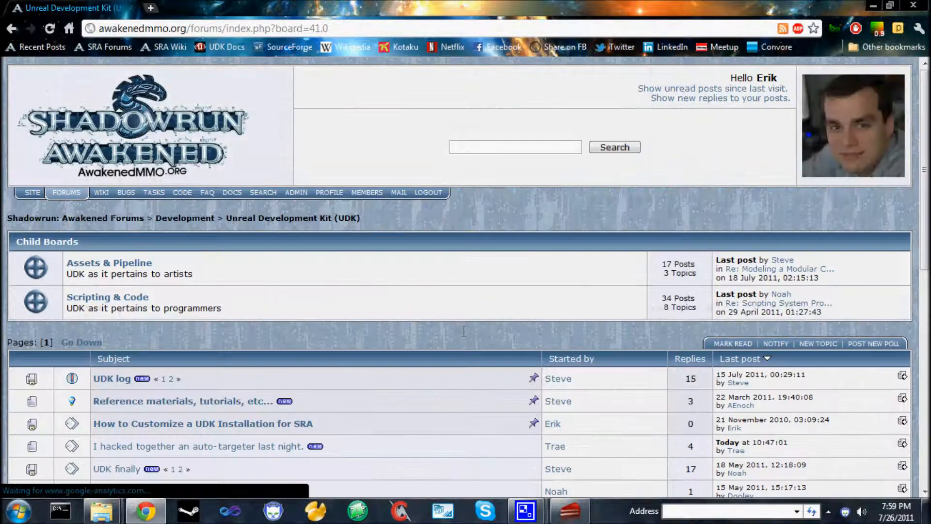
scroll(down, 3)
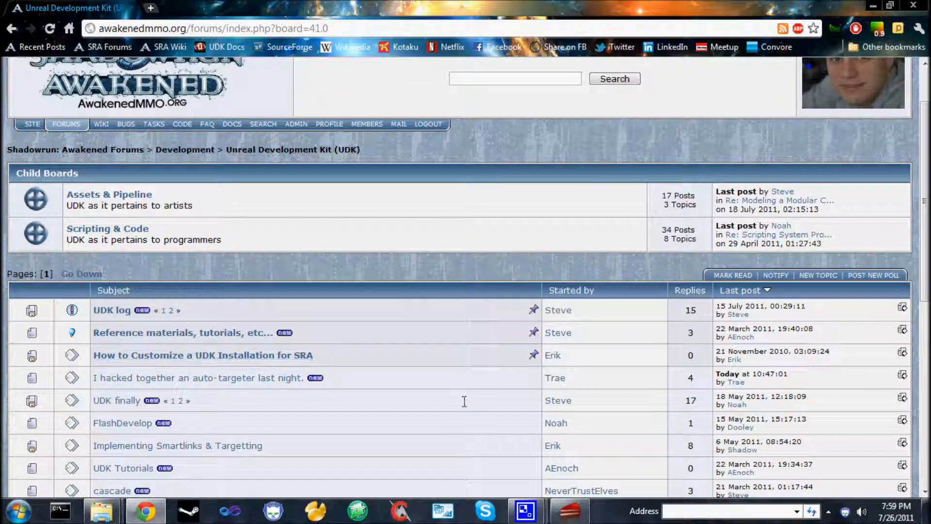